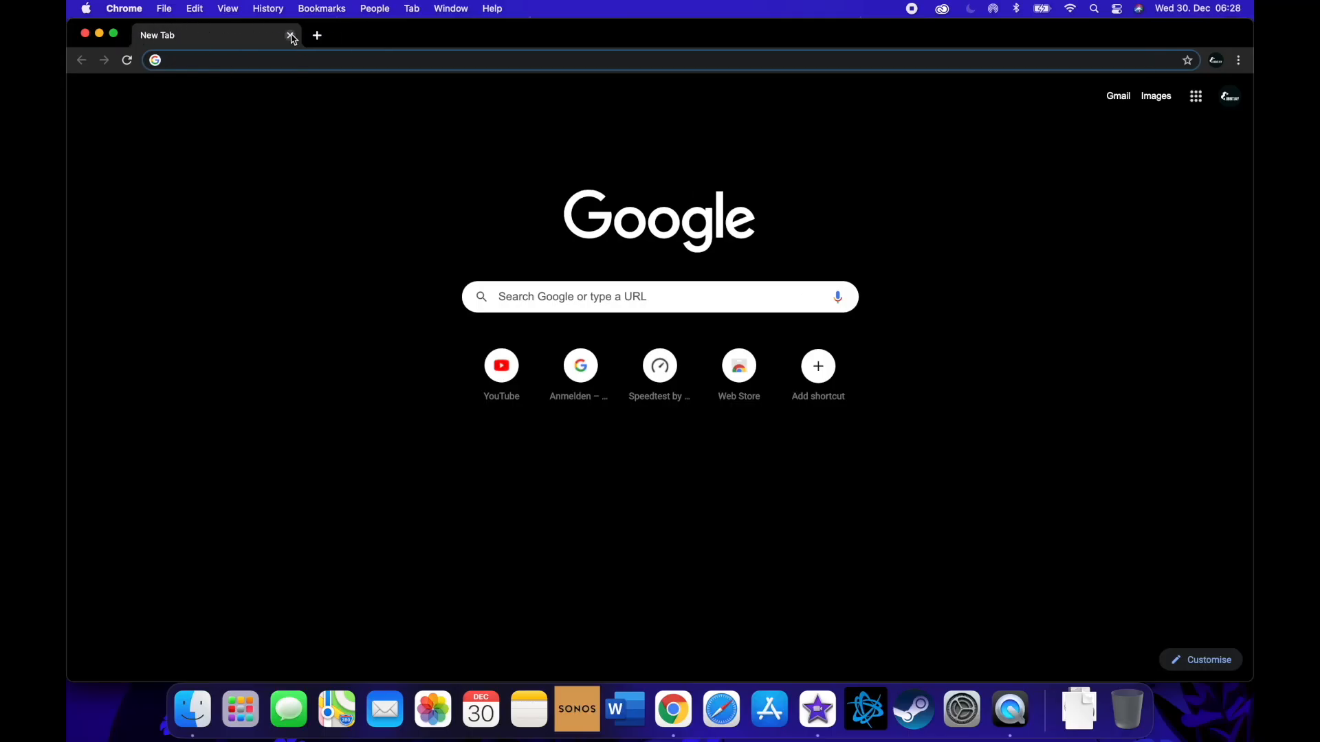
Step: Google 'parallels desktop', open the Parallels M1 technical preview page, and choose Try Technical Preview
text(parallels desktop)
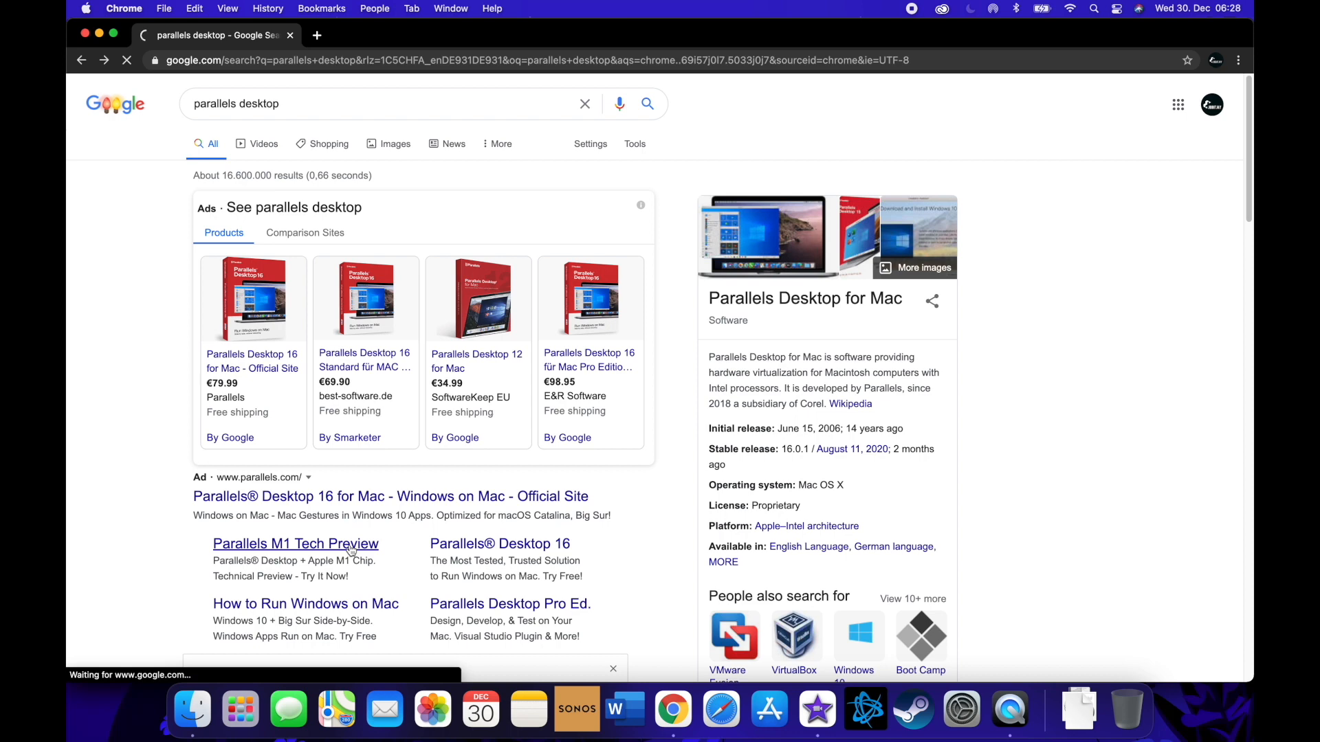
click(288, 544)
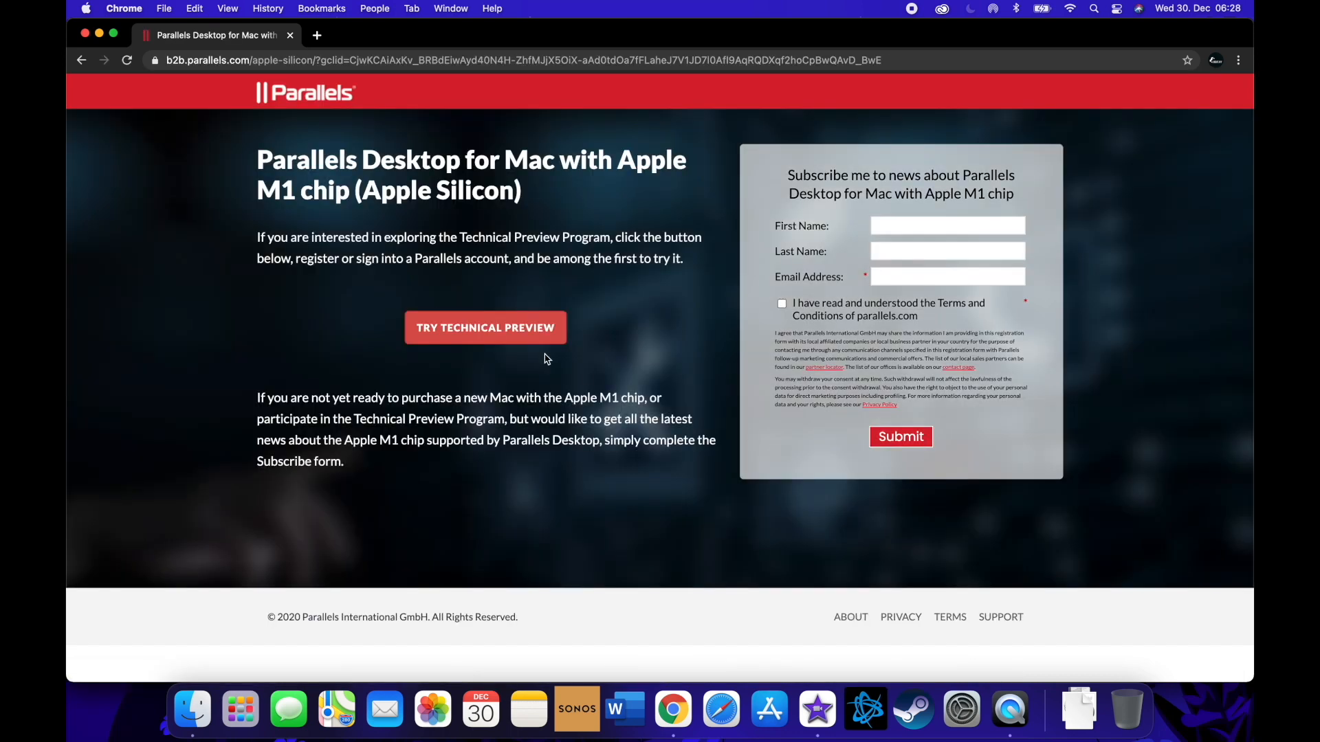
click(485, 327)
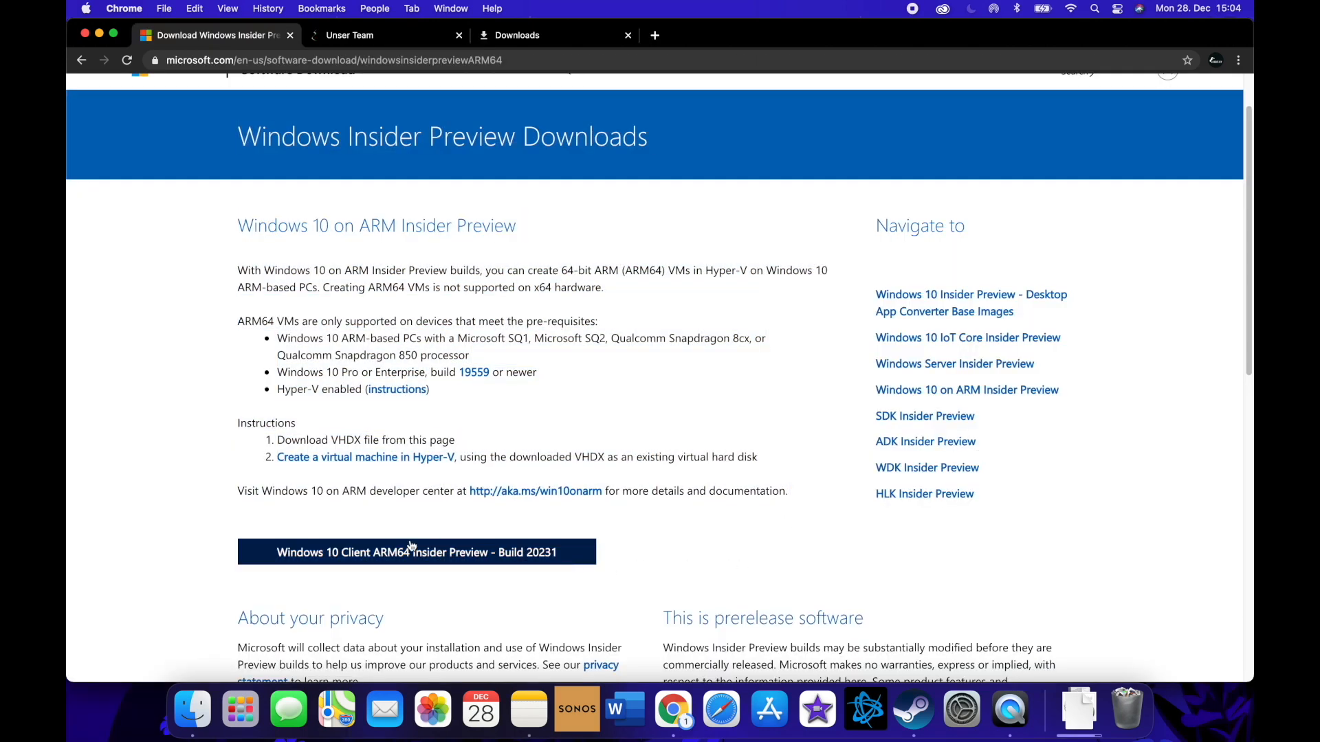
mouse_move(398, 559)
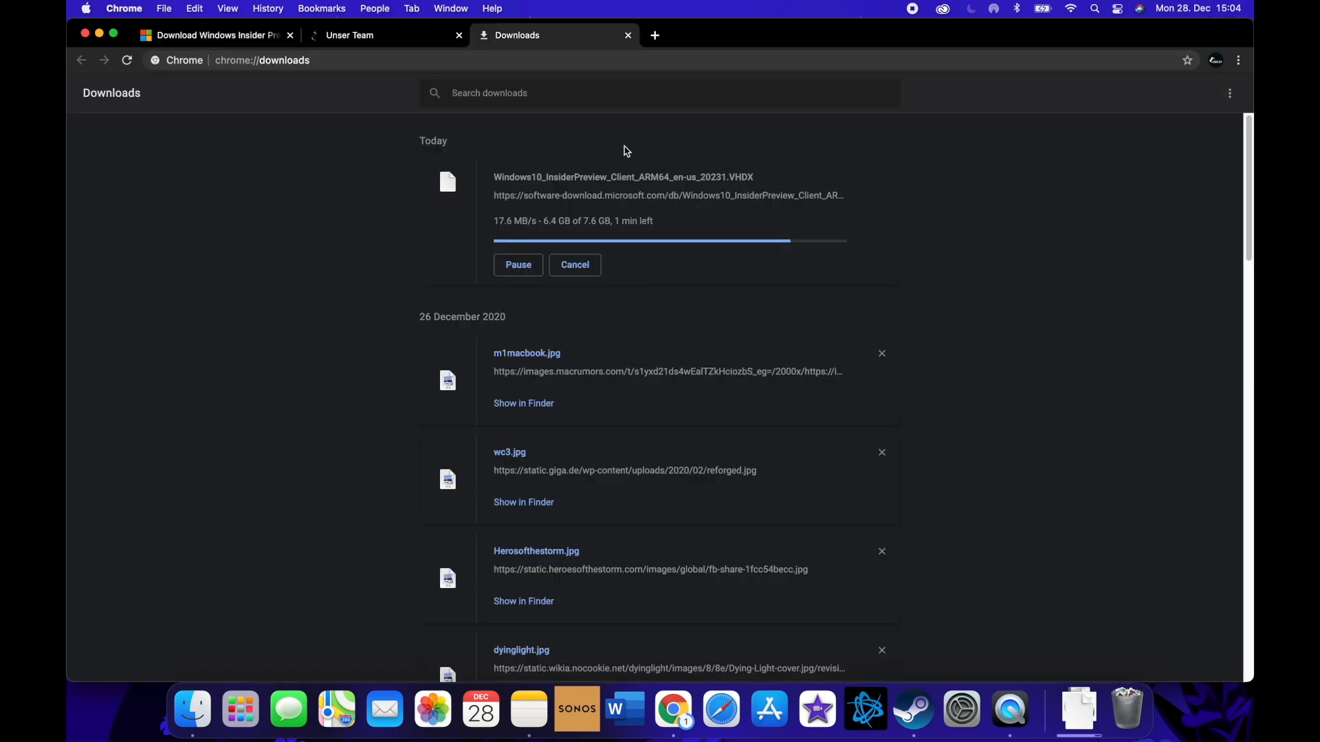
mouse_move(721, 222)
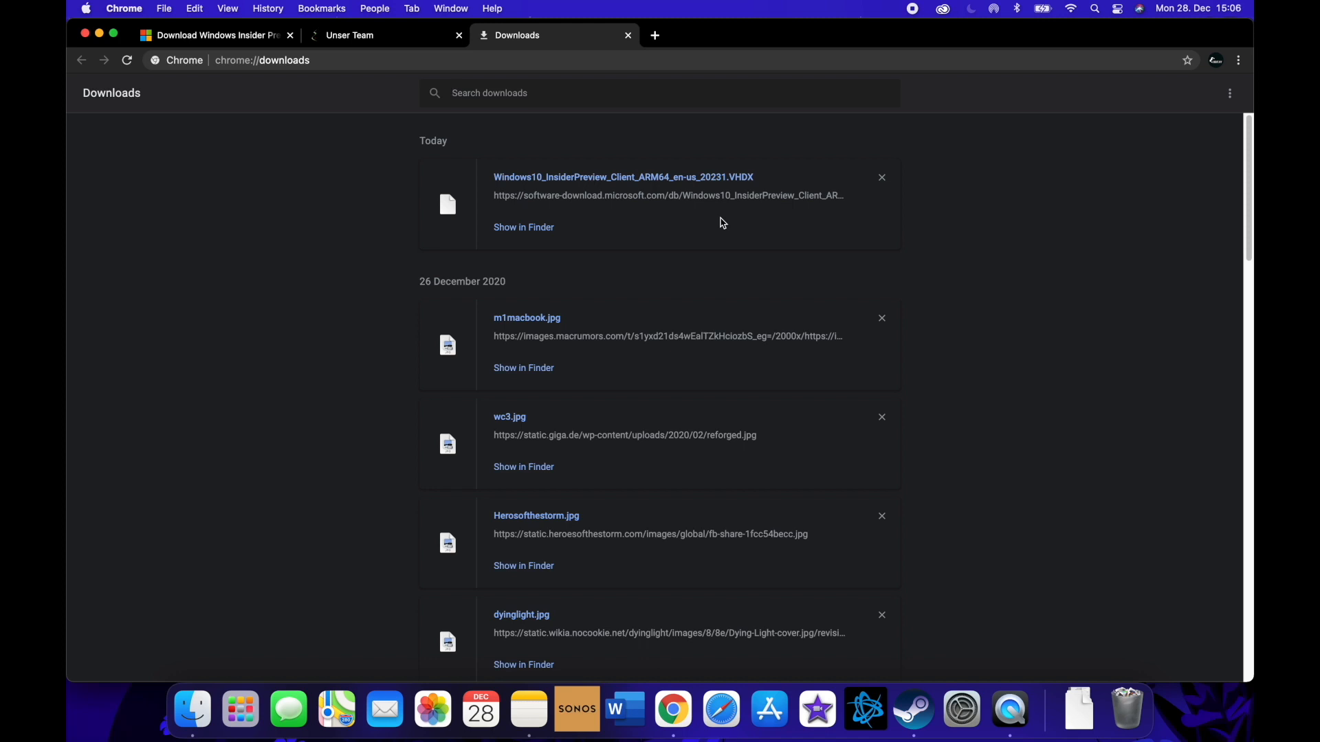
mouse_move(681, 228)
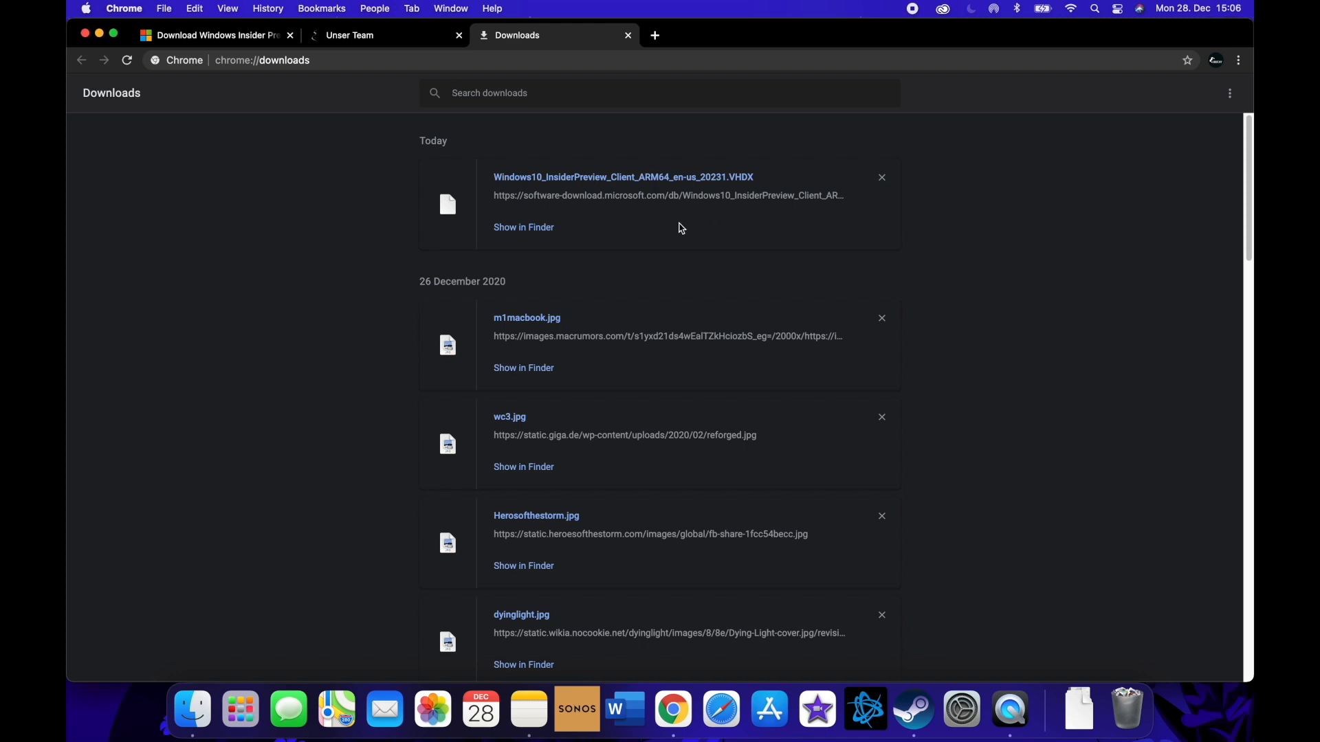
Step: Reveal Windows10_InsiderPreview_Client_ARM64_en-us_20231.VHDX in the Downloads folder and select it
click(523, 227)
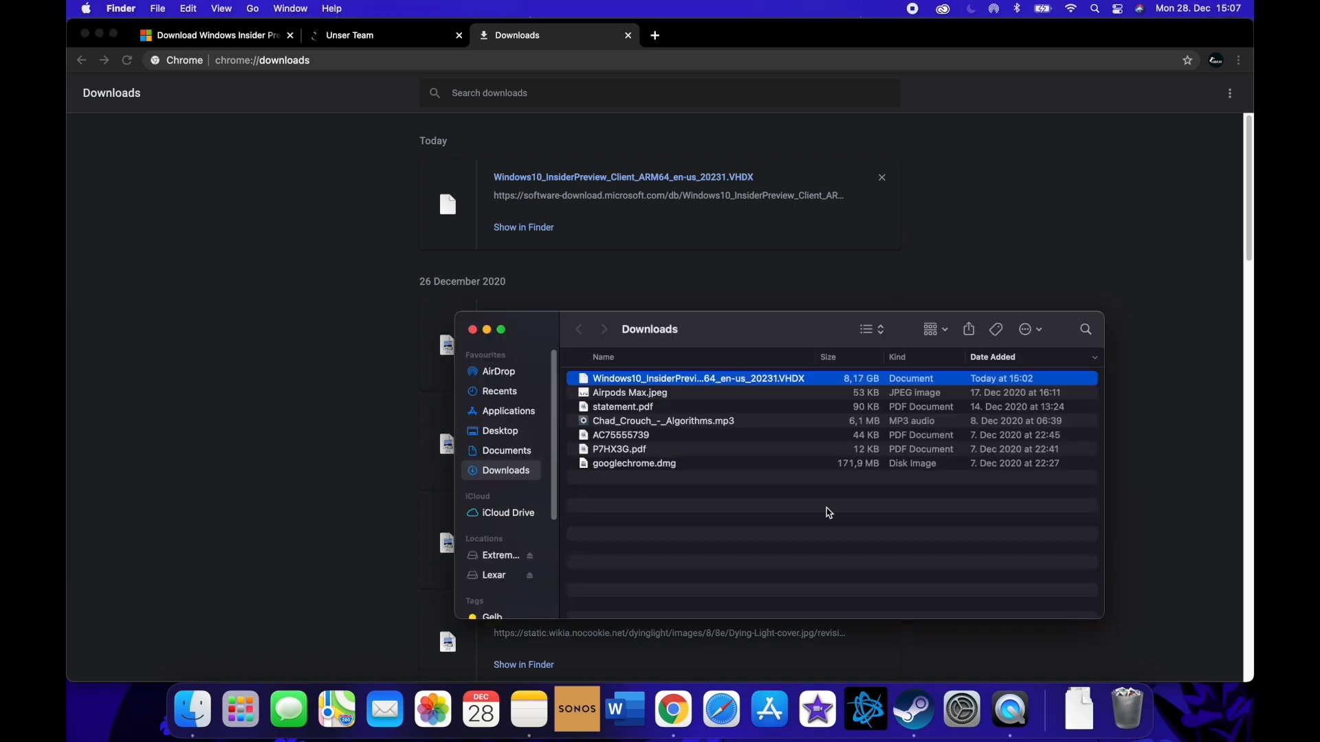
mouse_move(699, 386)
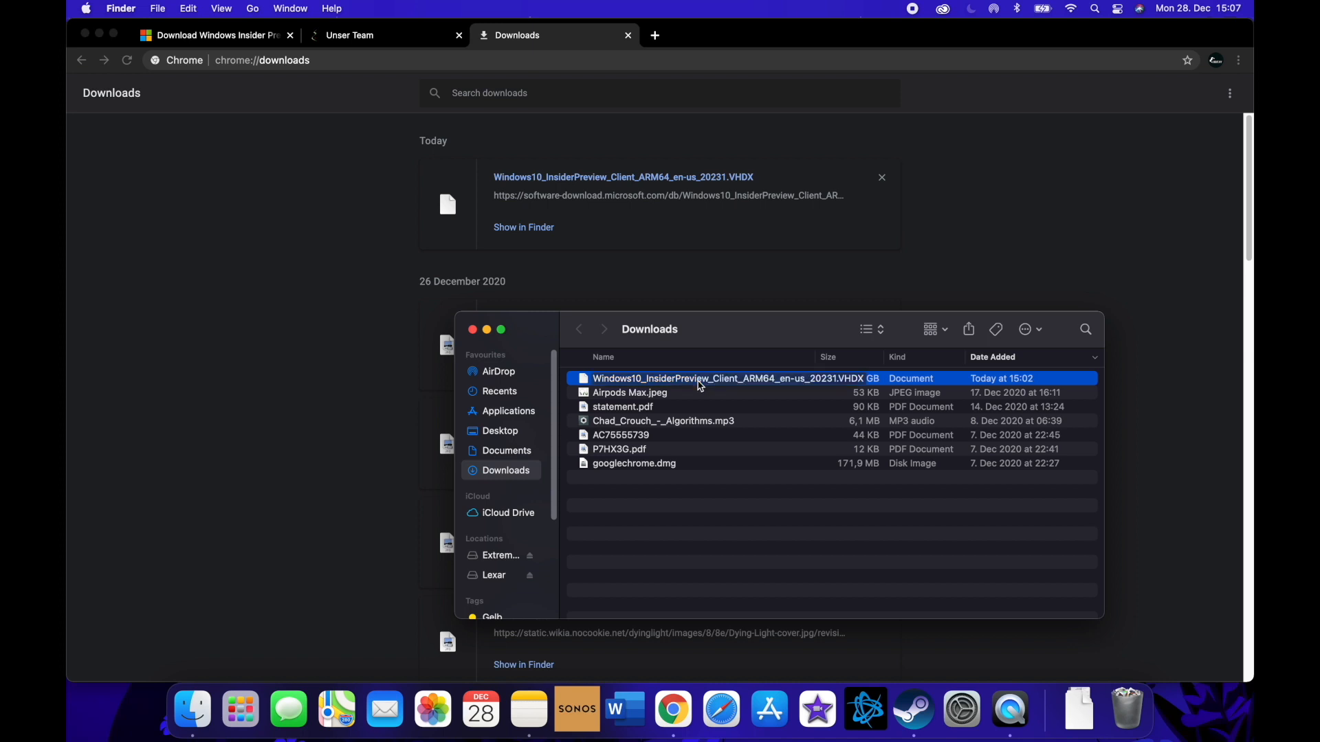
click(744, 569)
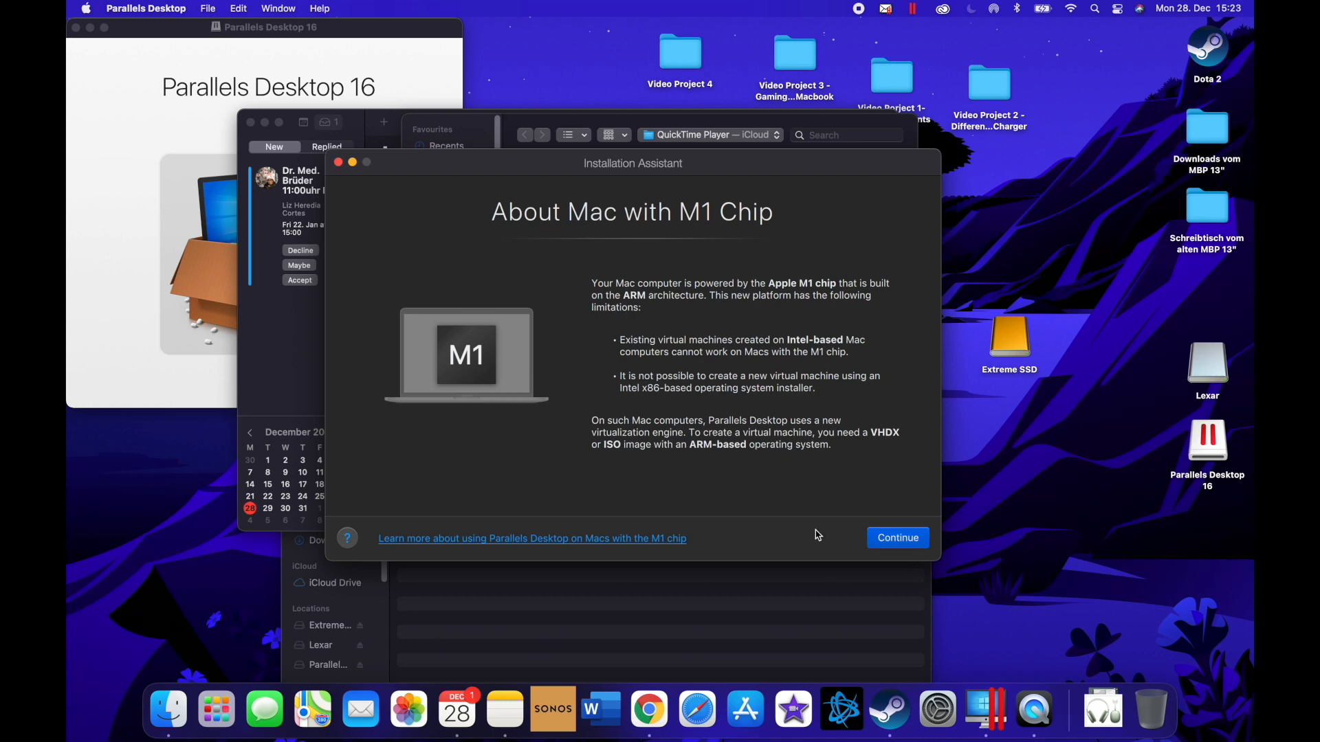
Step: Create a Windows 10 VM from the detected ARM64 Insider Preview VHDX
click(898, 538)
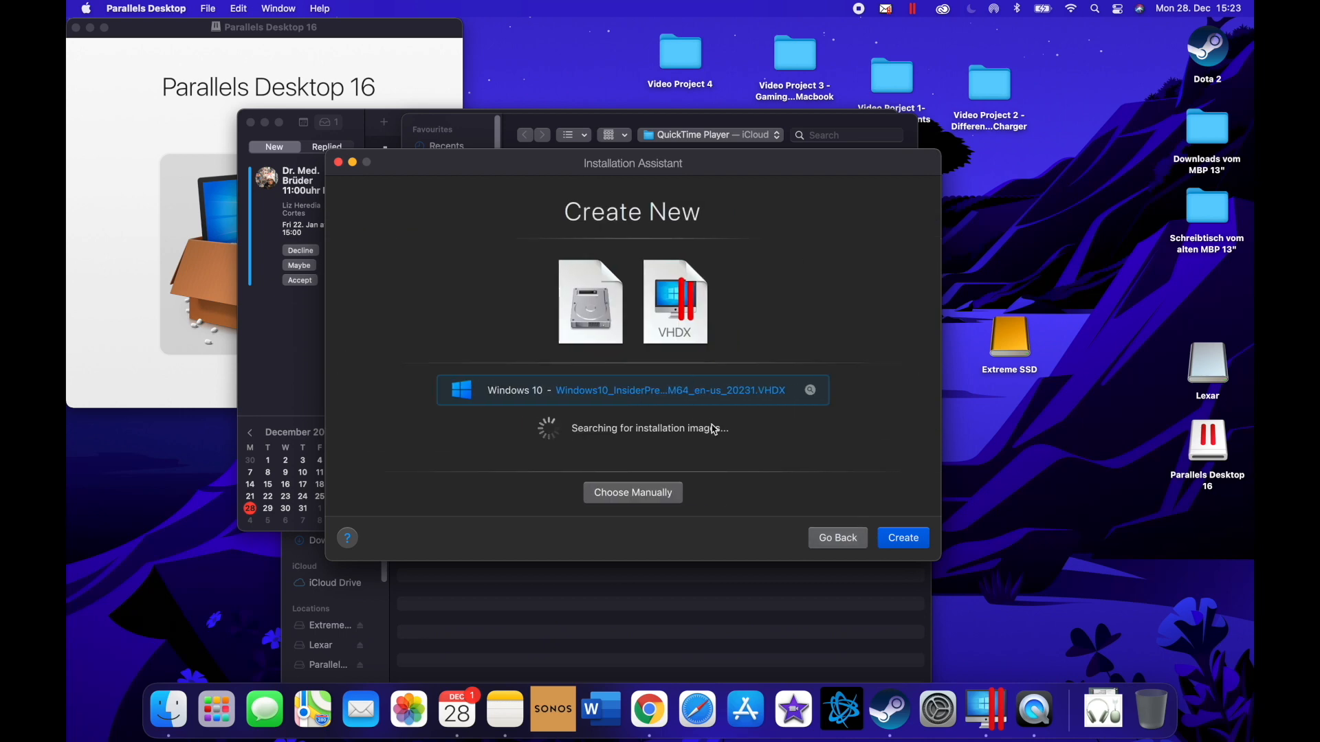
mouse_move(756, 465)
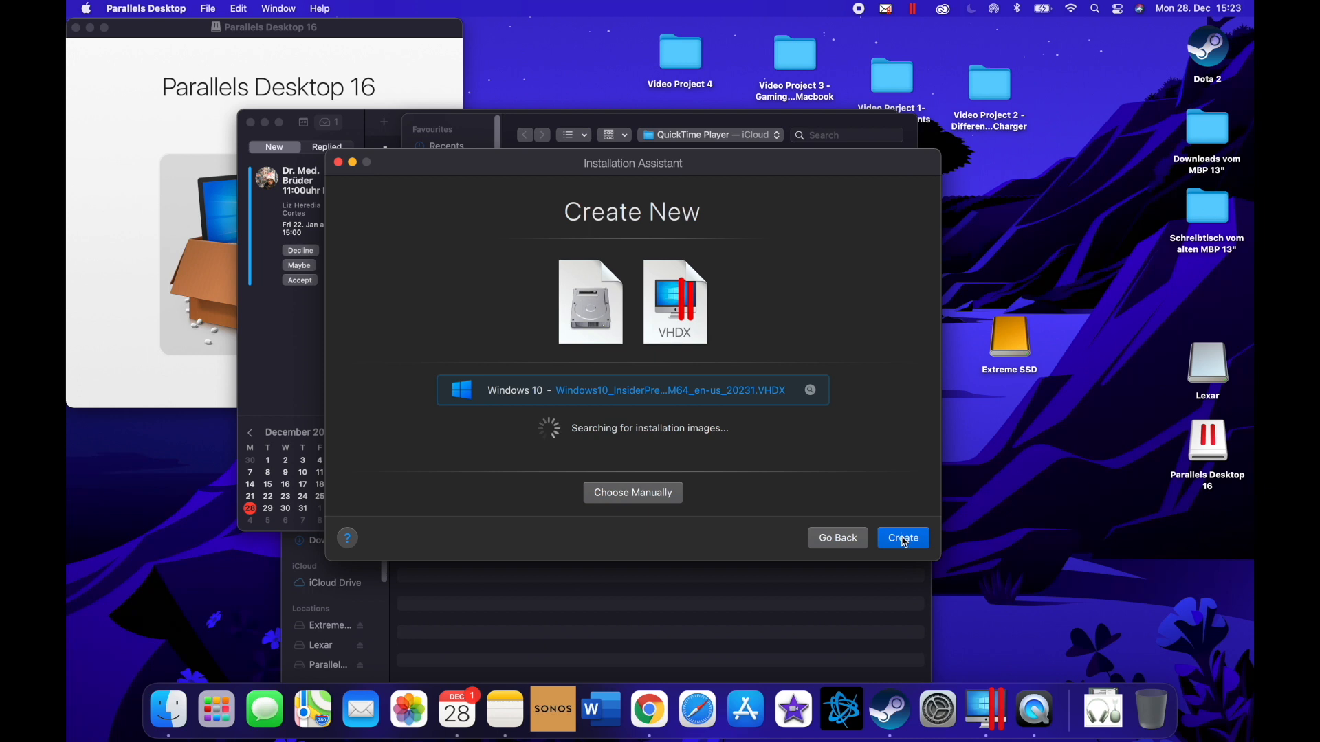
click(903, 538)
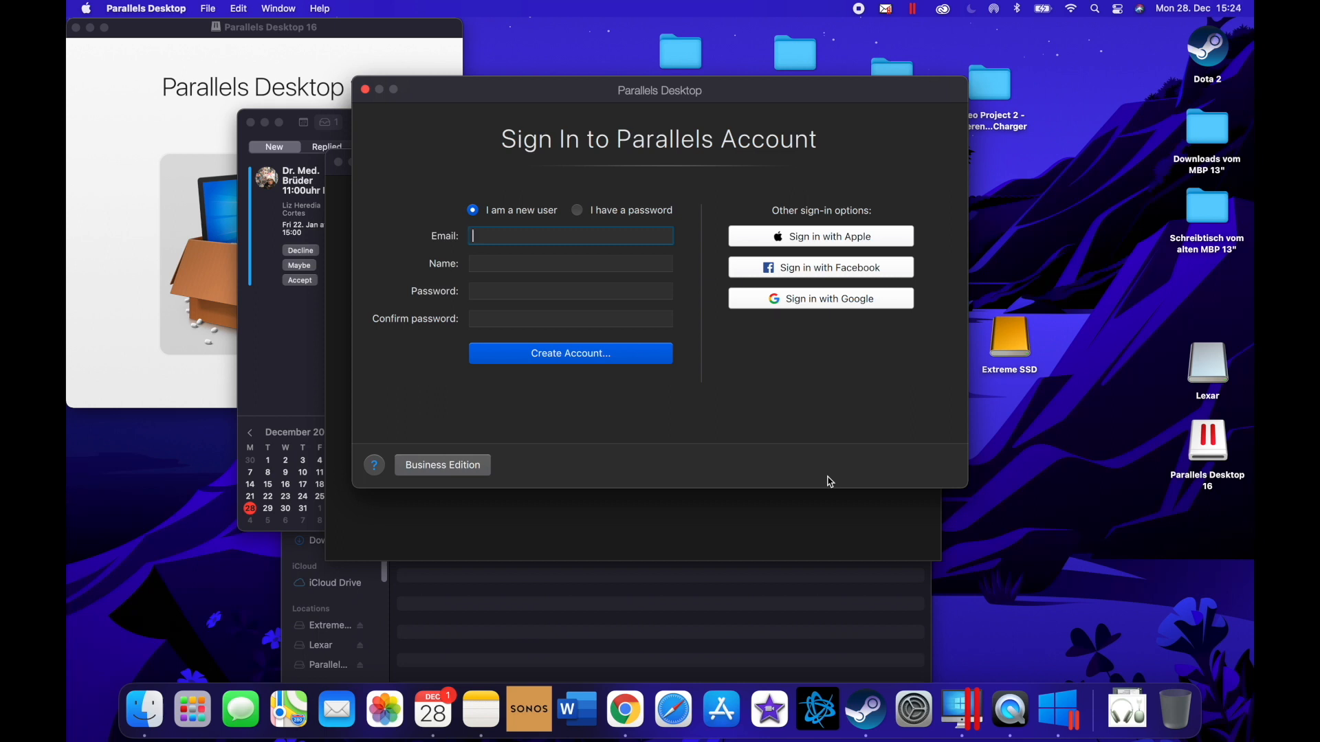
Step: Sign in to the Parallels account and activate Parallels Desktop with the entered key
click(576, 210)
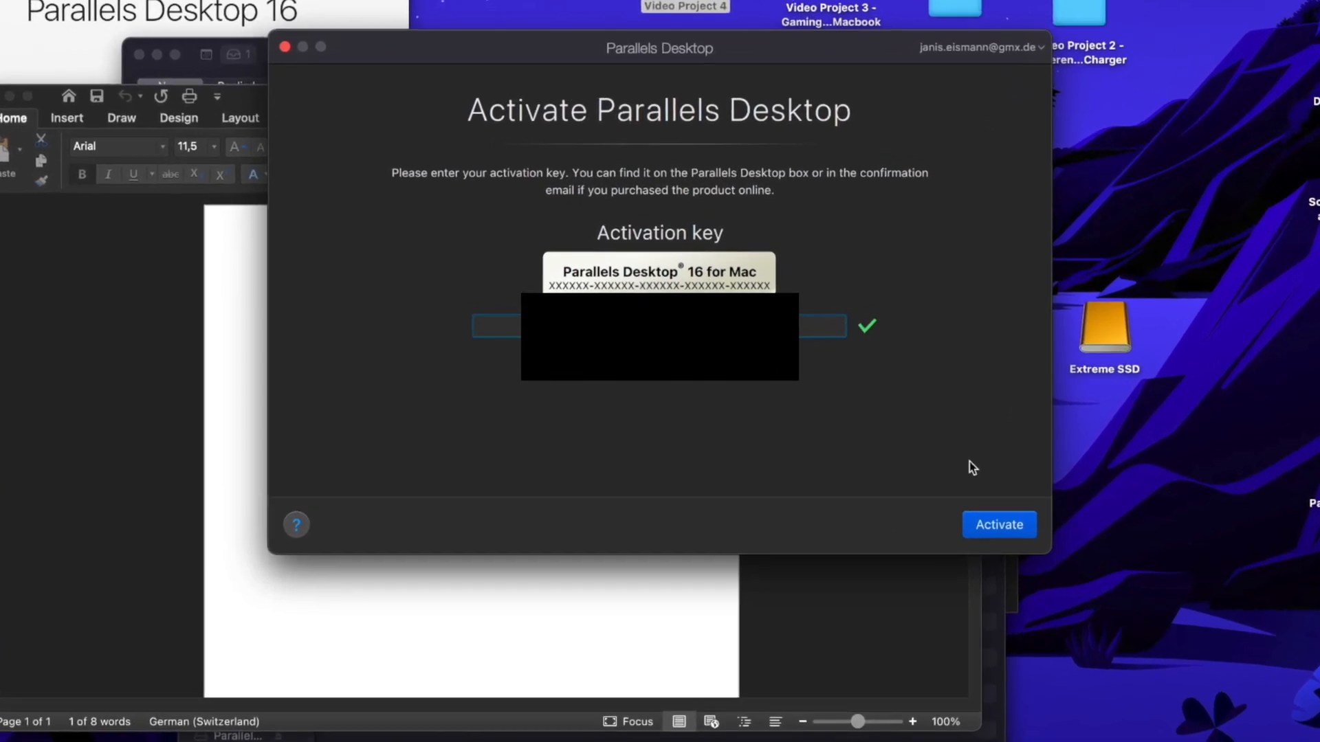
click(999, 524)
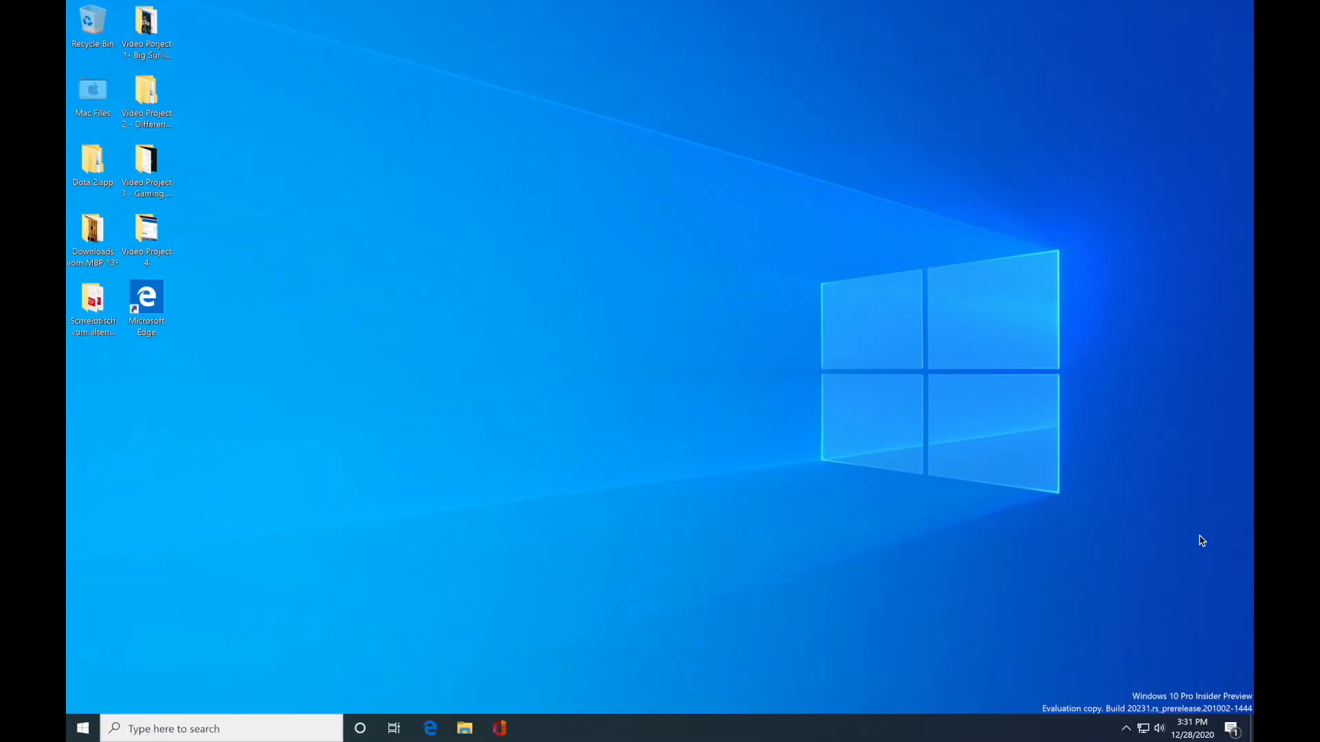
mouse_move(405, 704)
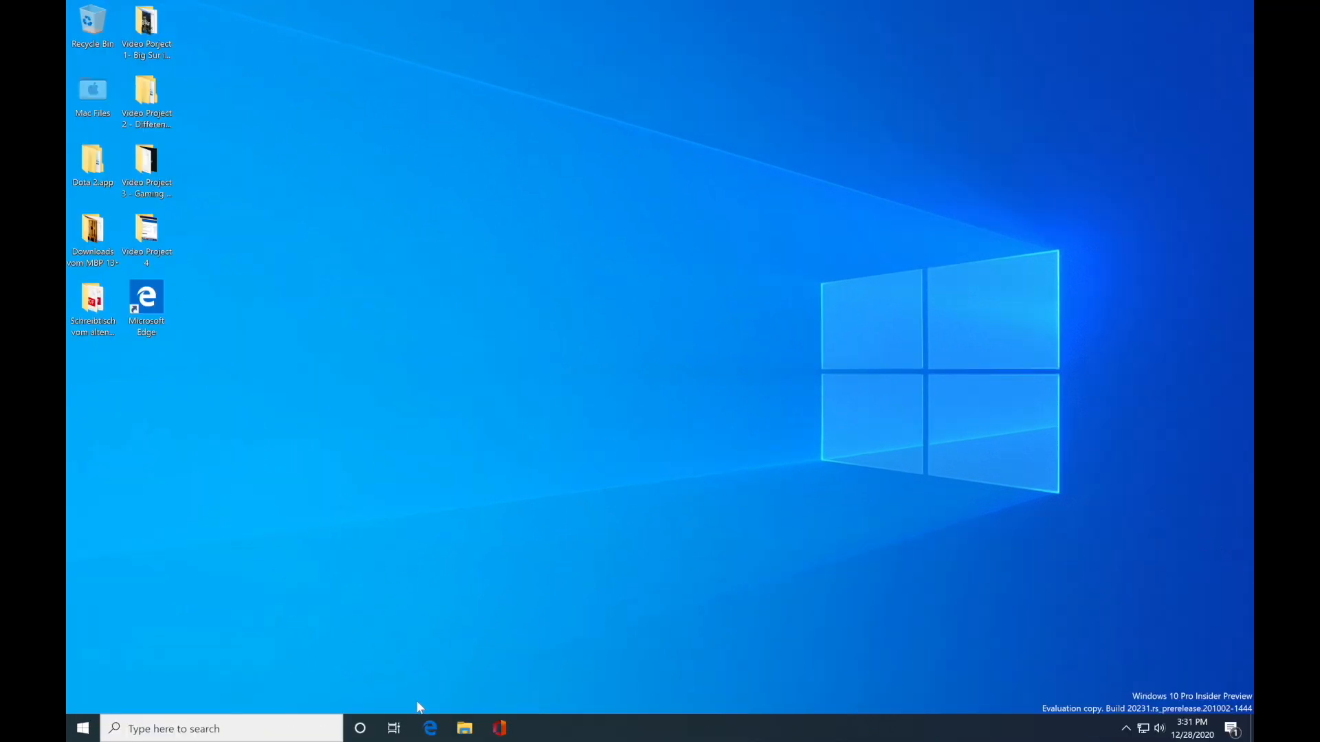
mouse_move(550, 709)
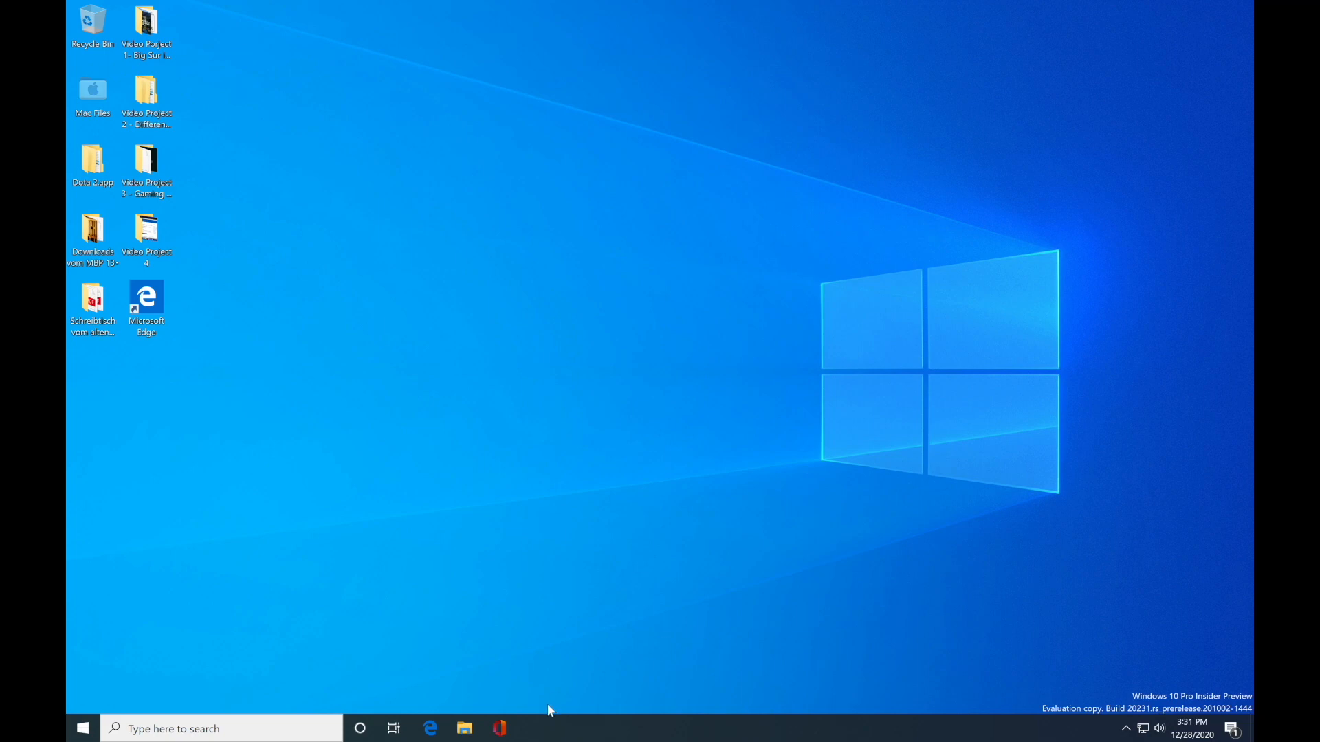
Step: Open Windows Settings from the Start menu inside the Windows 10 VM
click(84, 728)
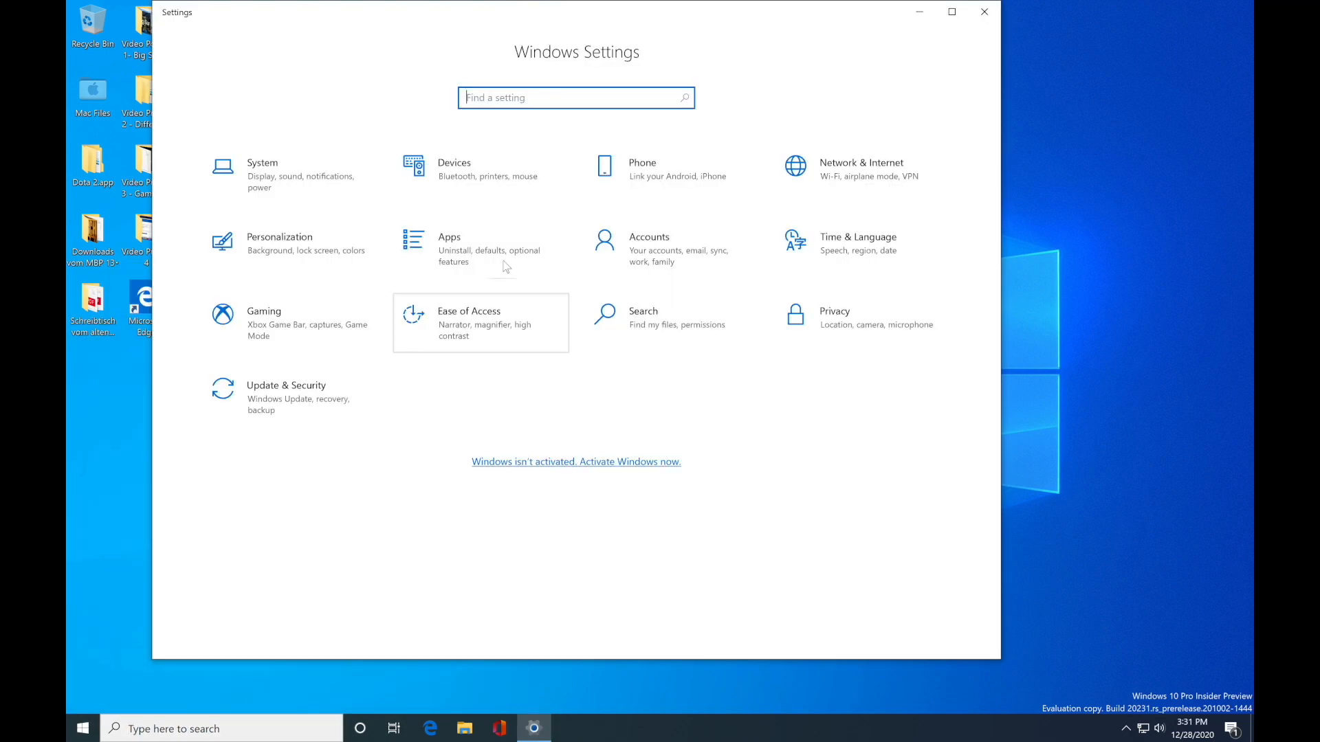
mouse_move(381, 394)
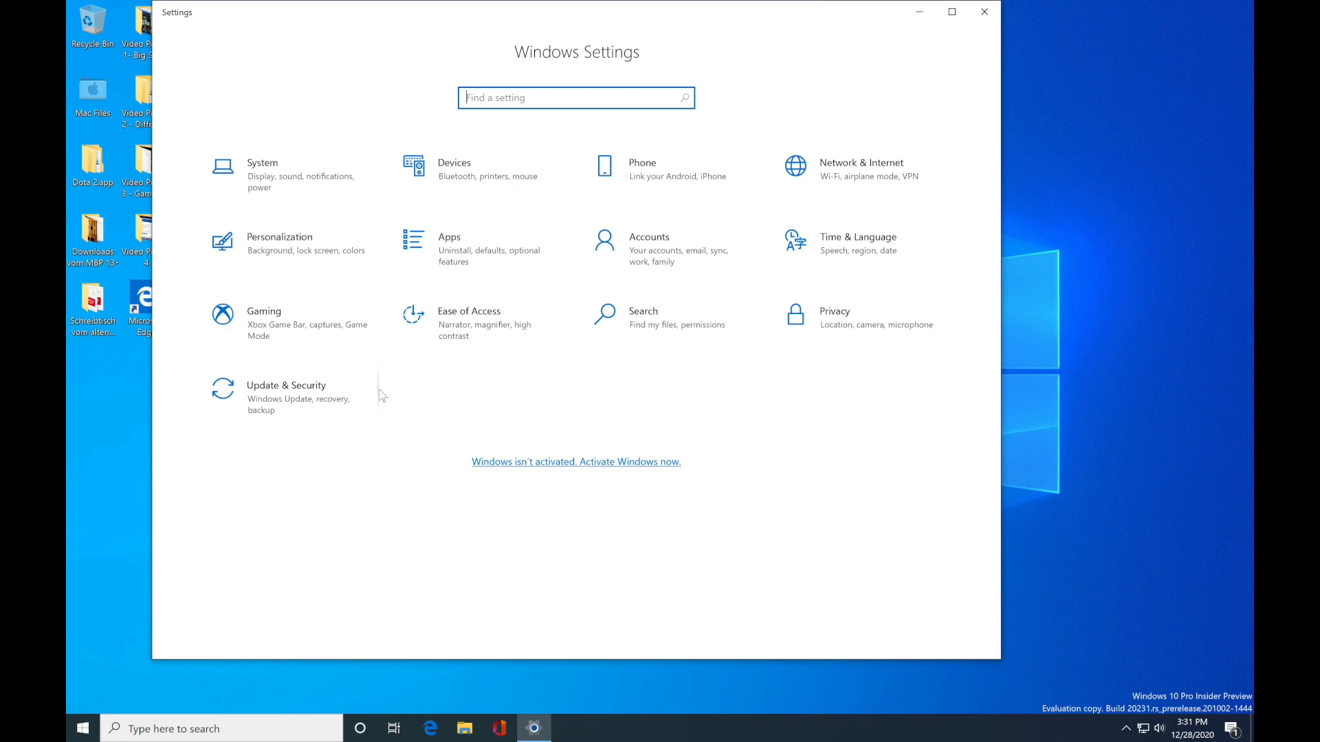
Step: Link a Microsoft account on the Windows Insider Program page under Update & Security
click(286, 385)
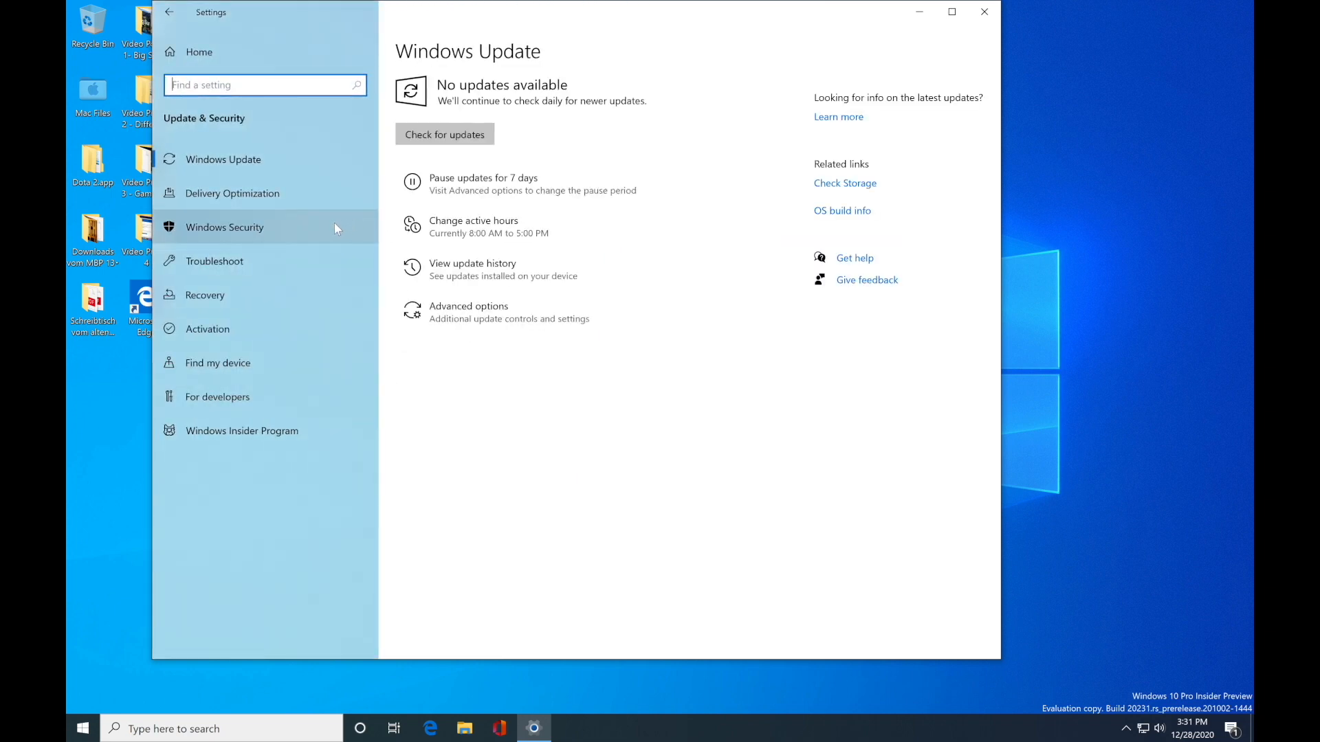
mouse_move(537, 110)
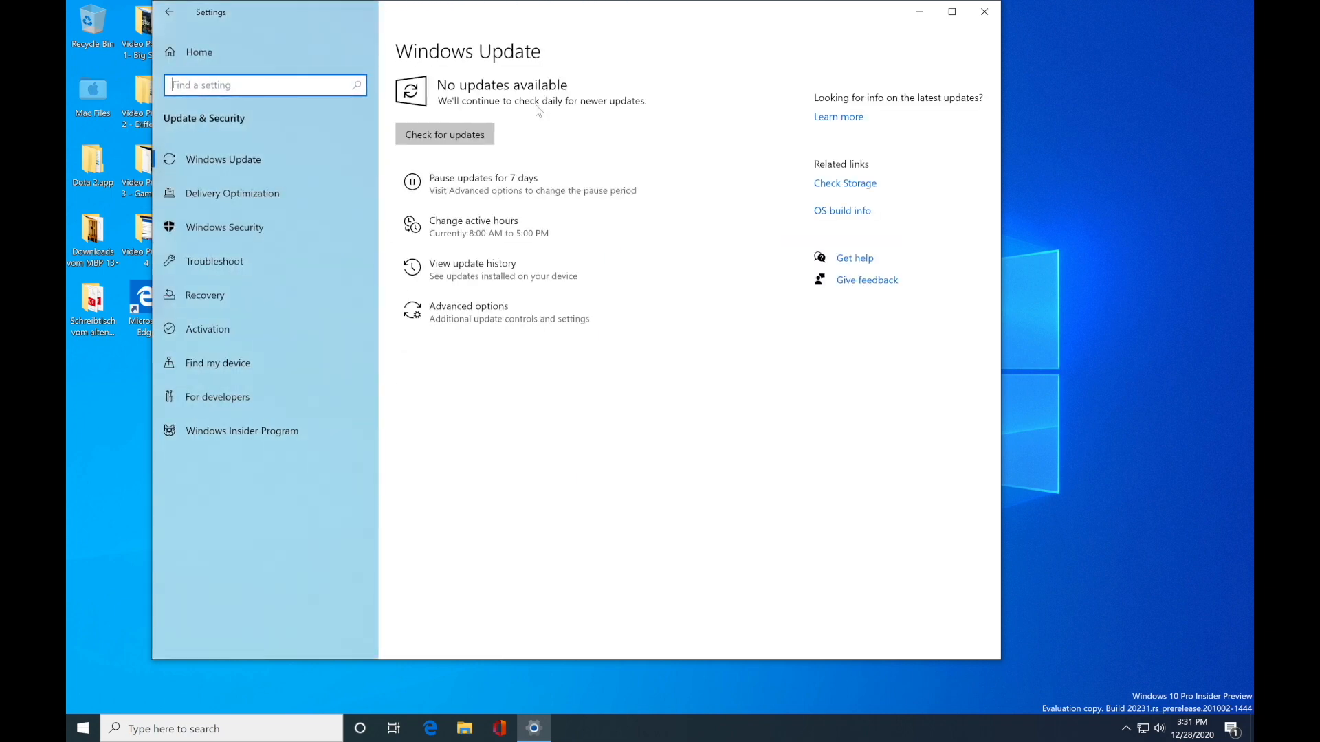
click(445, 134)
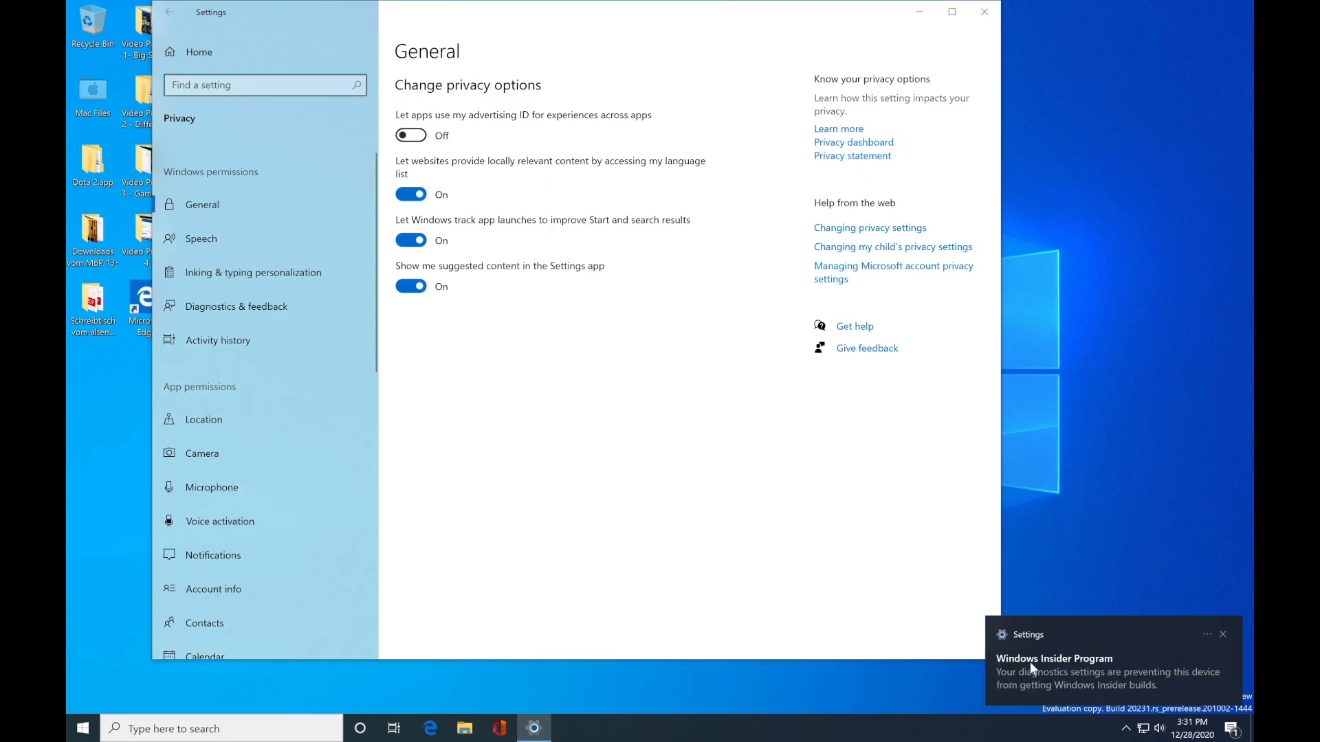
click(1068, 673)
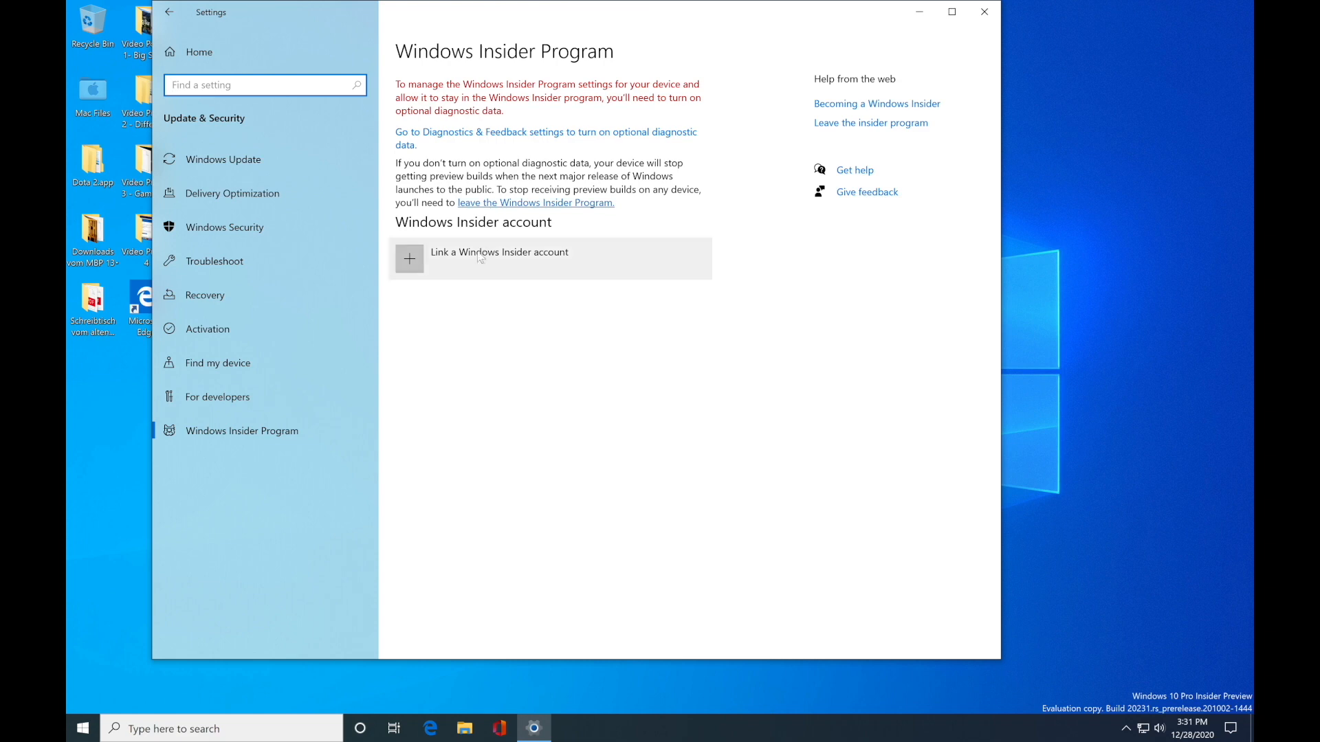
click(500, 252)
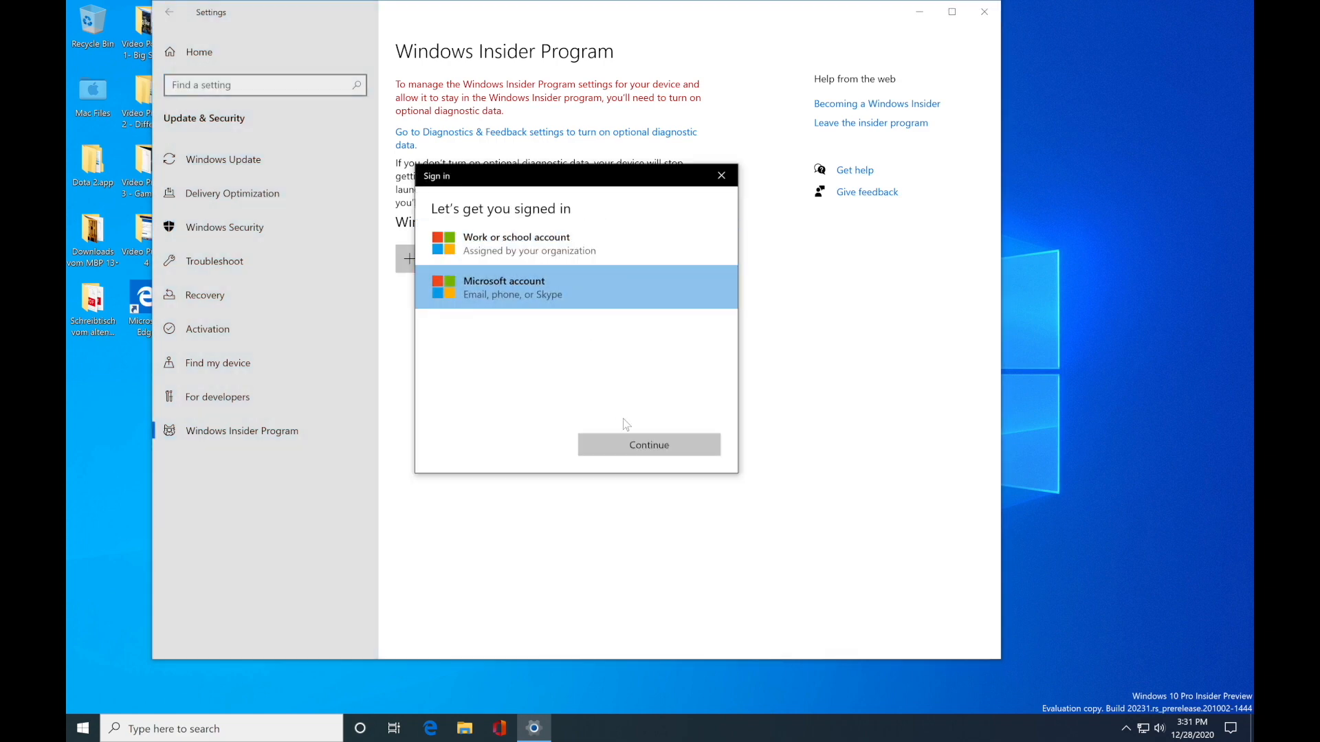
click(649, 445)
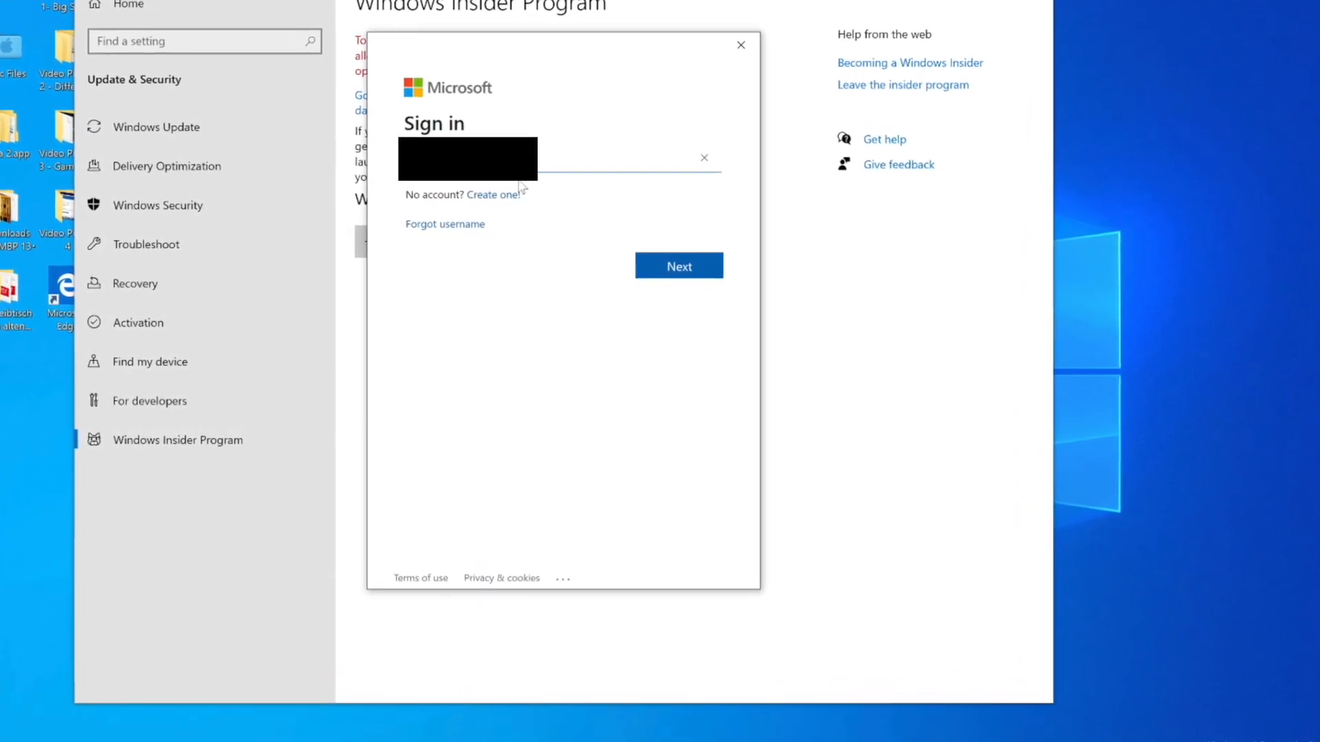
click(740, 45)
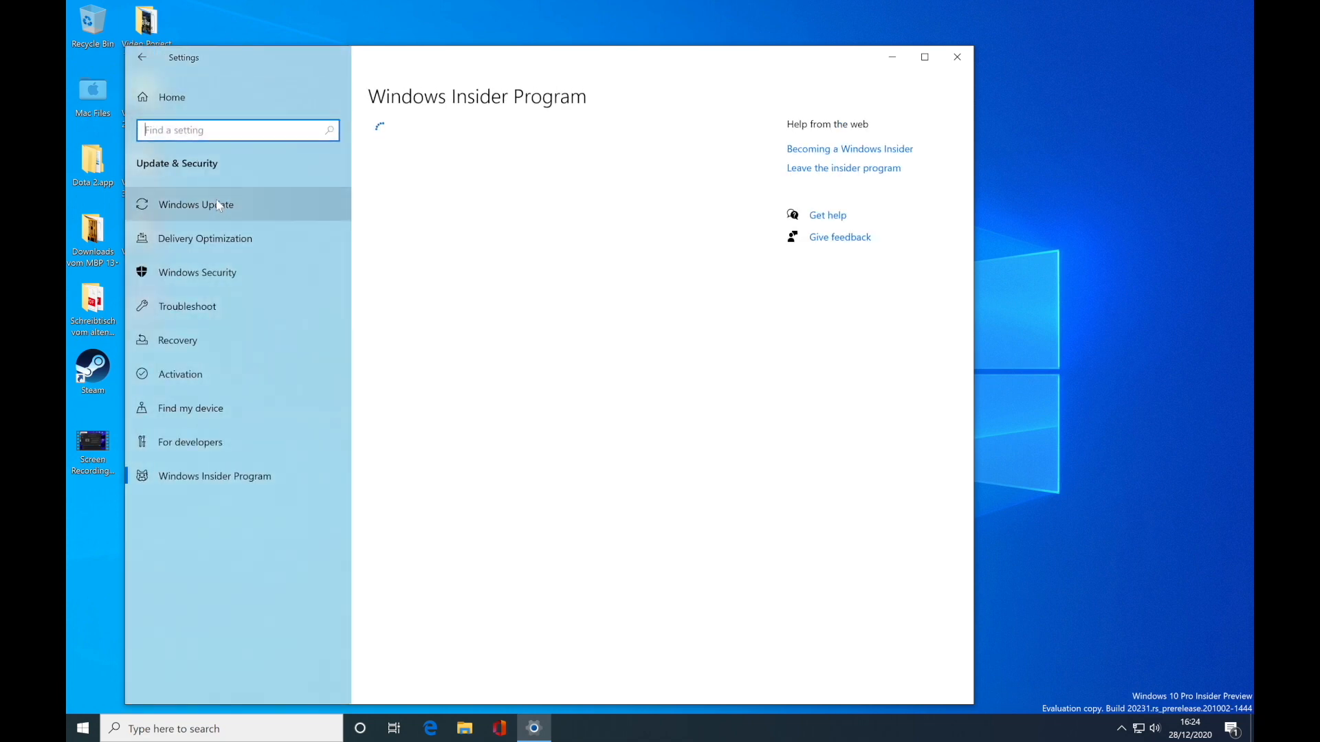
Step: Check Windows Update and download Windows 10 Insider Preview 21277.1000
click(197, 204)
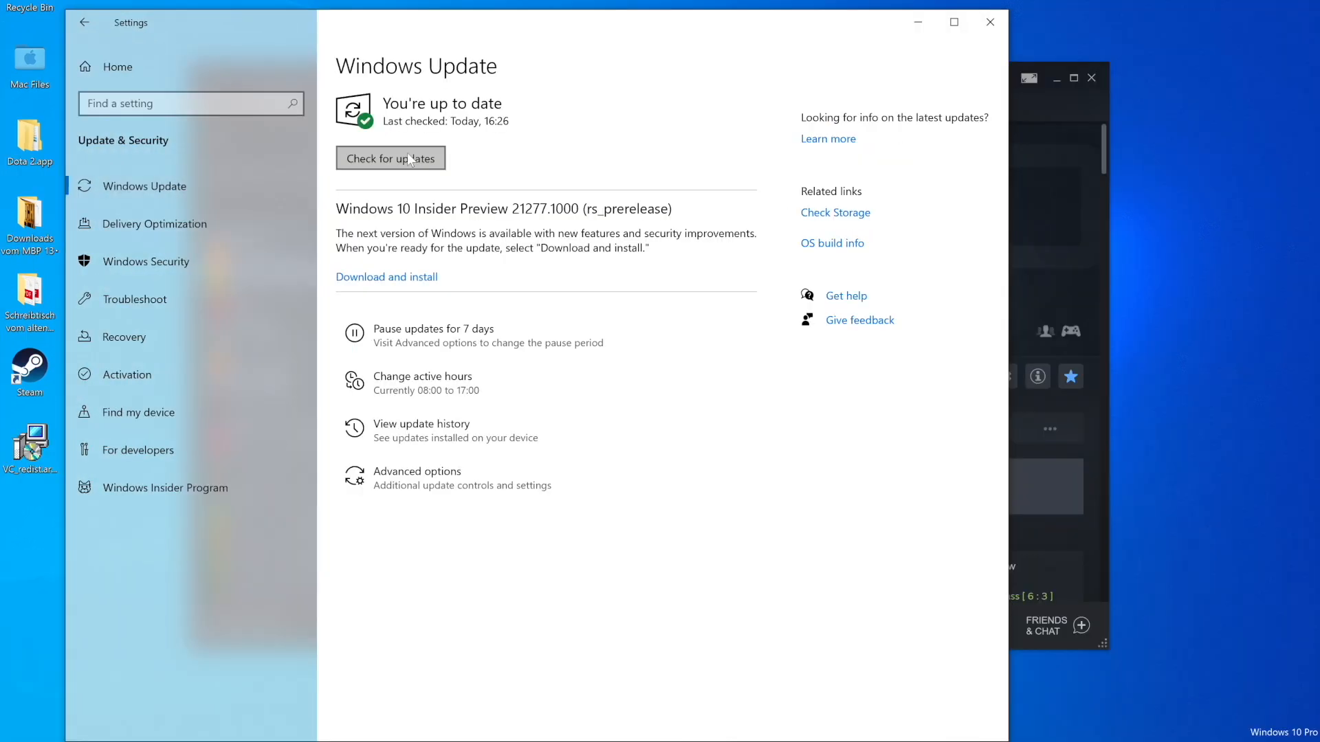
click(386, 277)
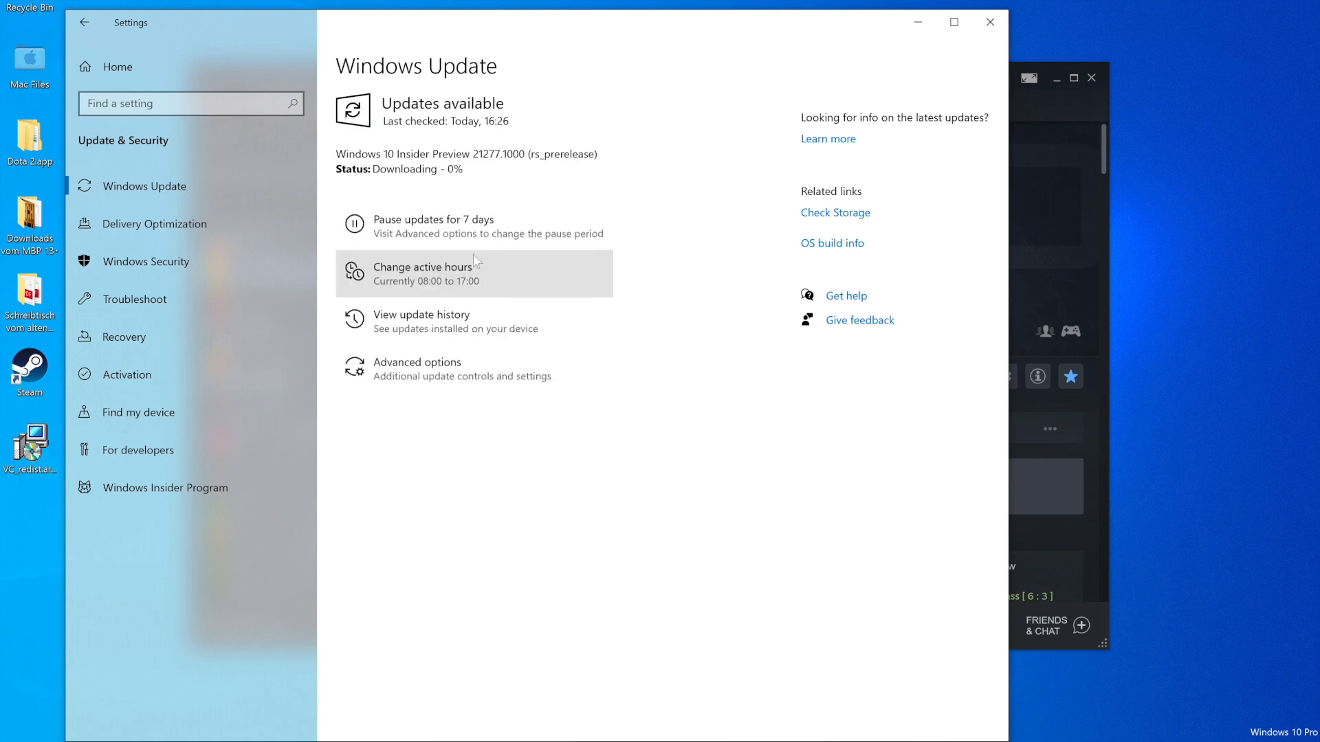
mouse_move(650, 193)
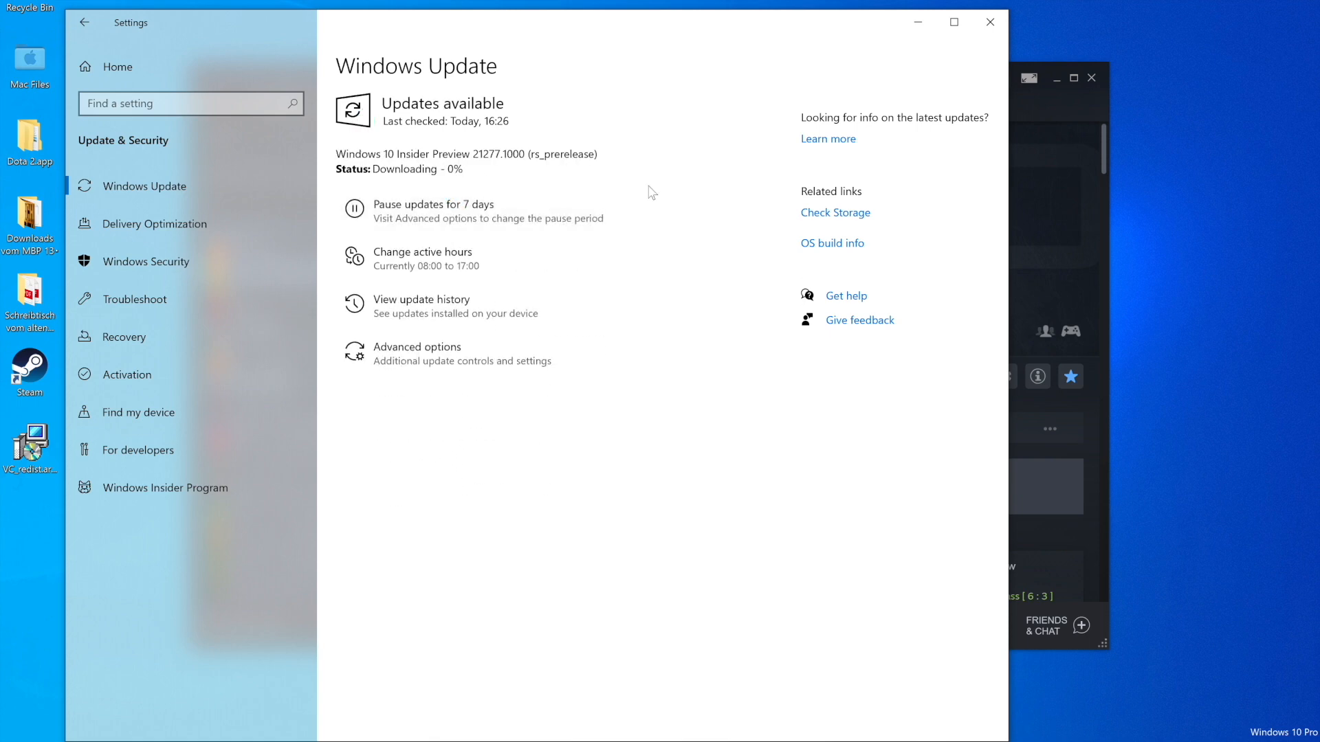
mouse_move(675, 189)
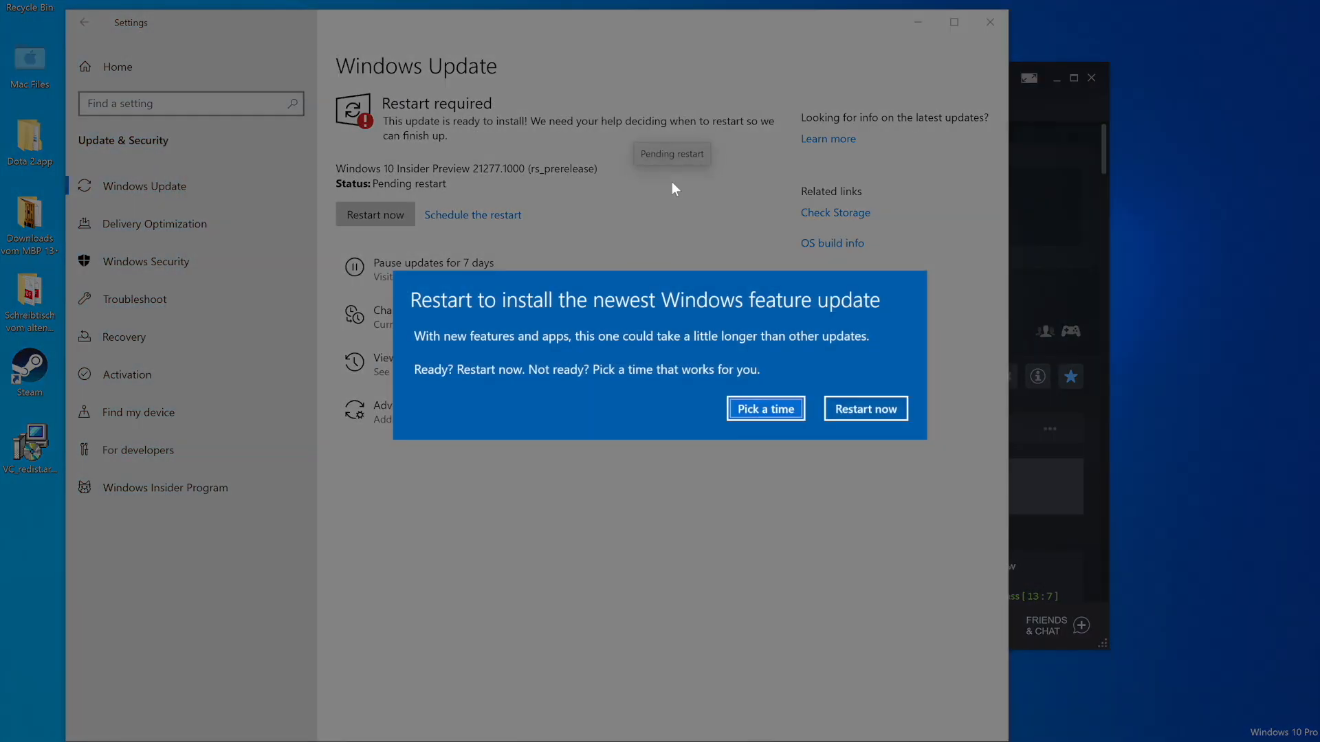
mouse_move(869, 415)
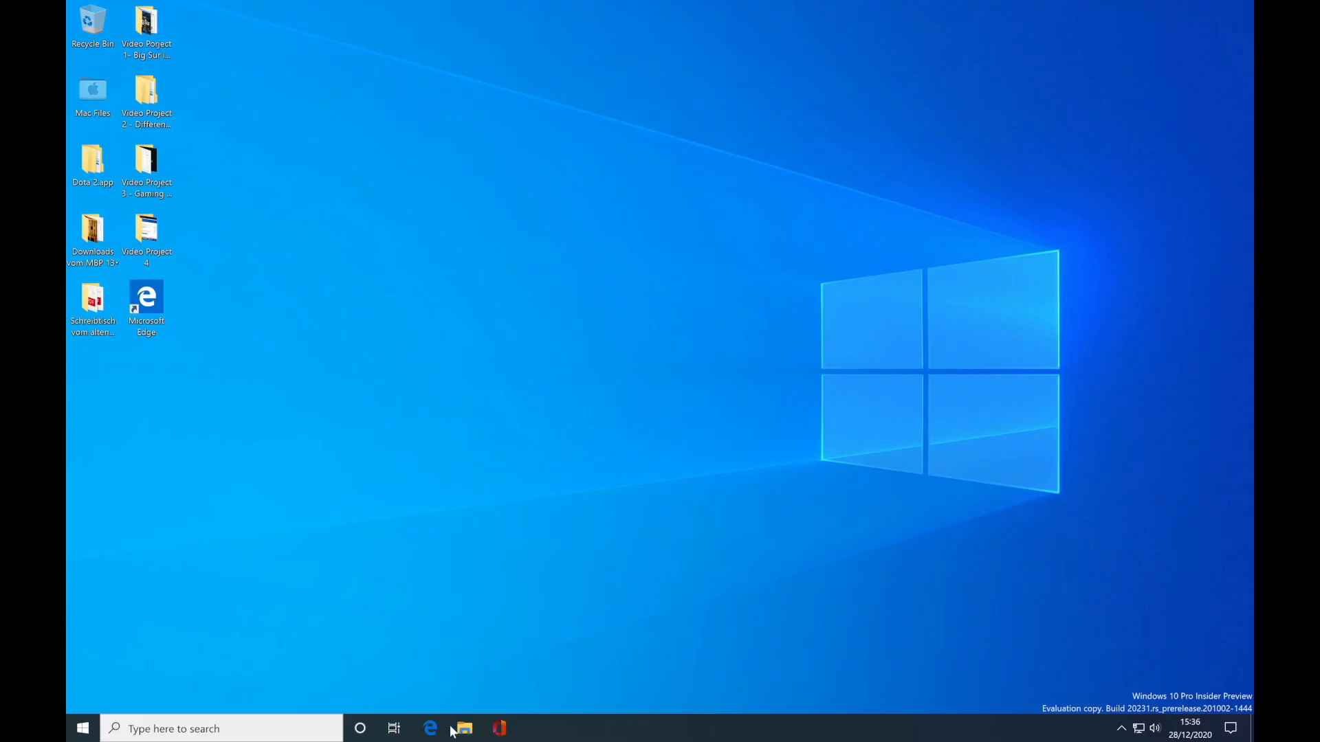
Step: In Edge, search 'steam download', open the Steam site, and download the Steam installer
click(430, 729)
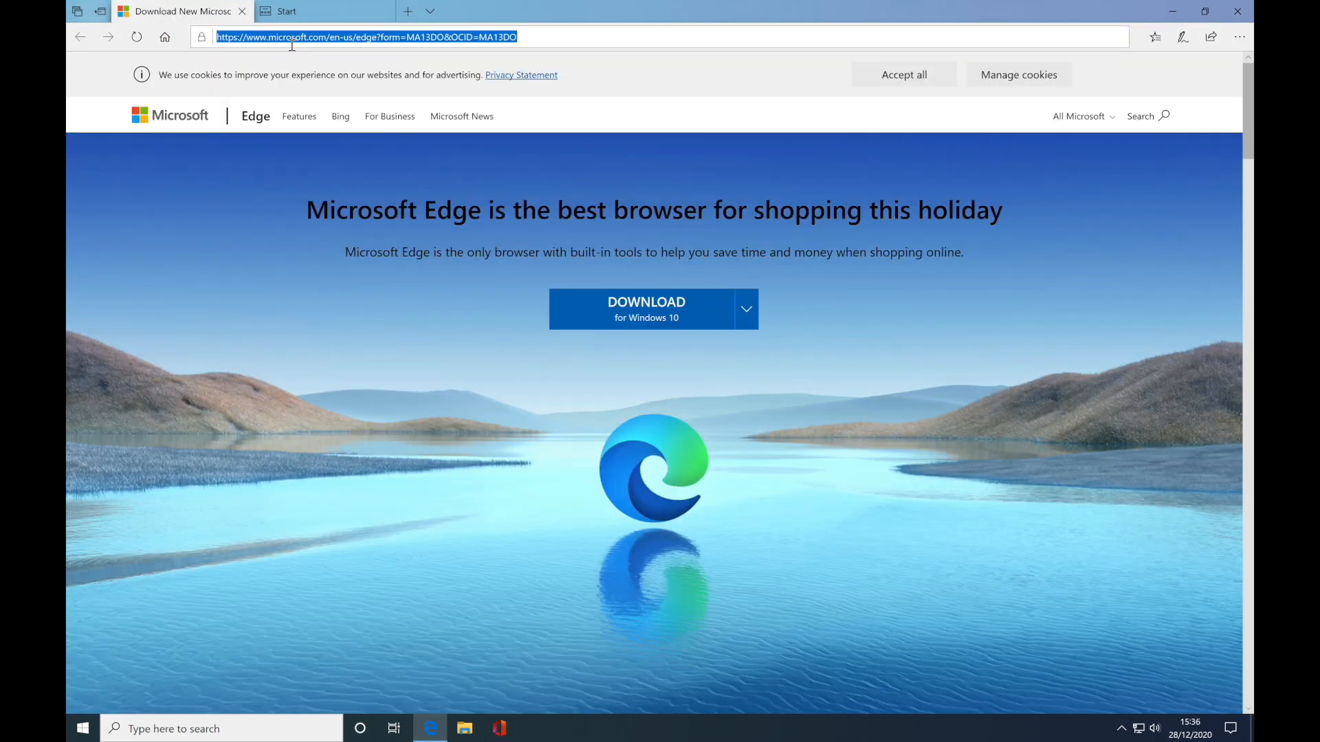
text(steam download)
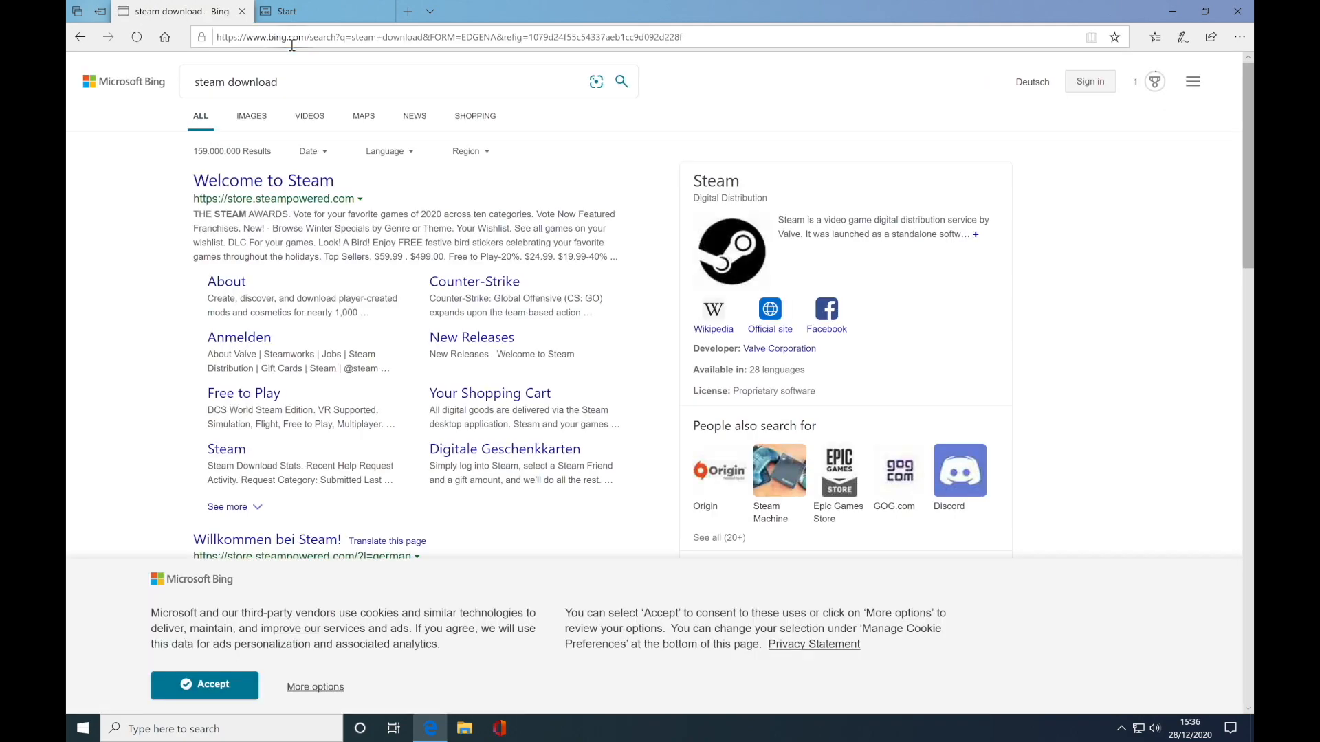
click(264, 180)
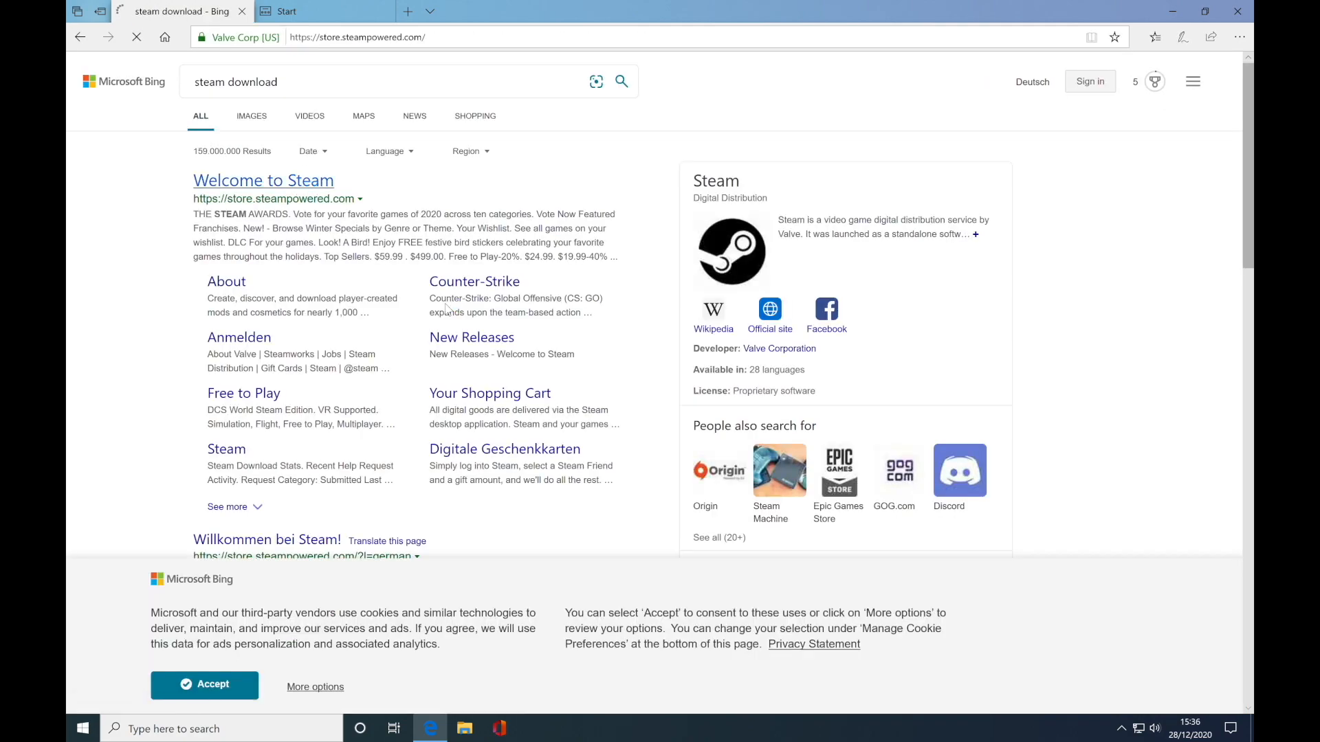
click(264, 181)
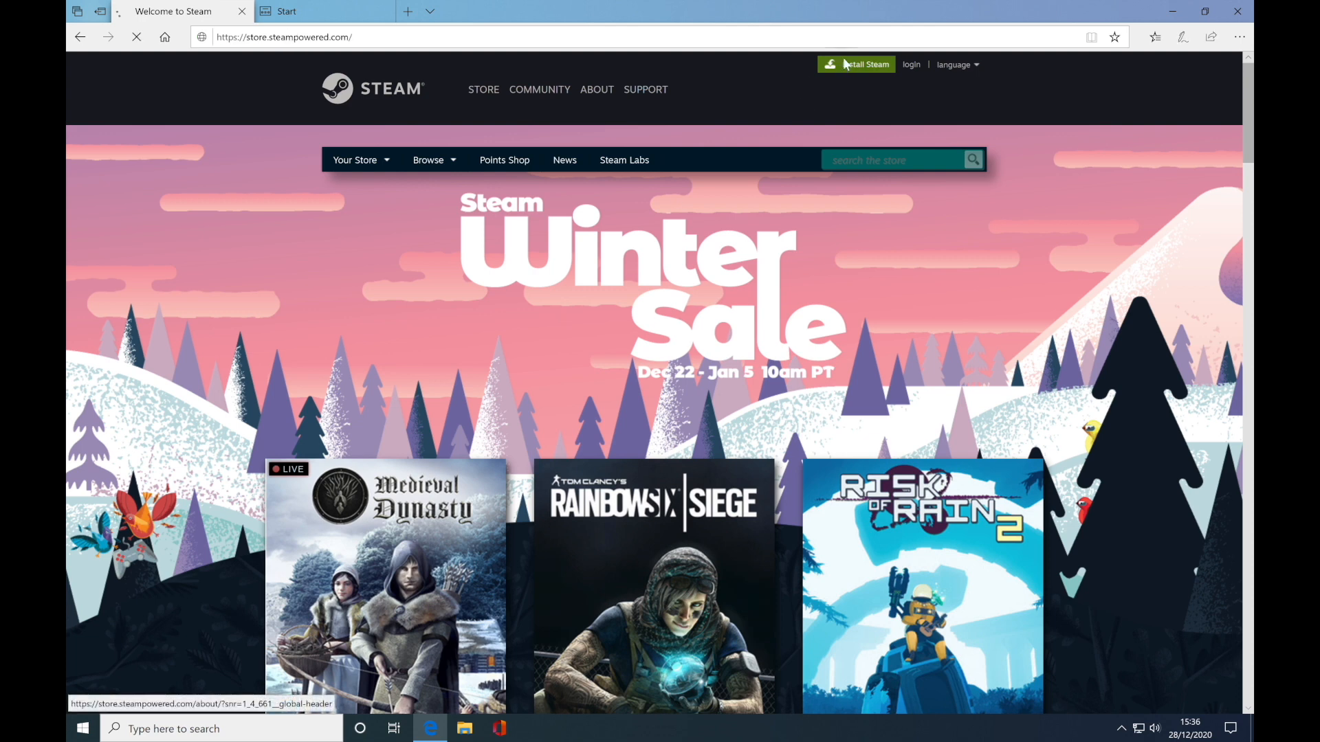
click(856, 64)
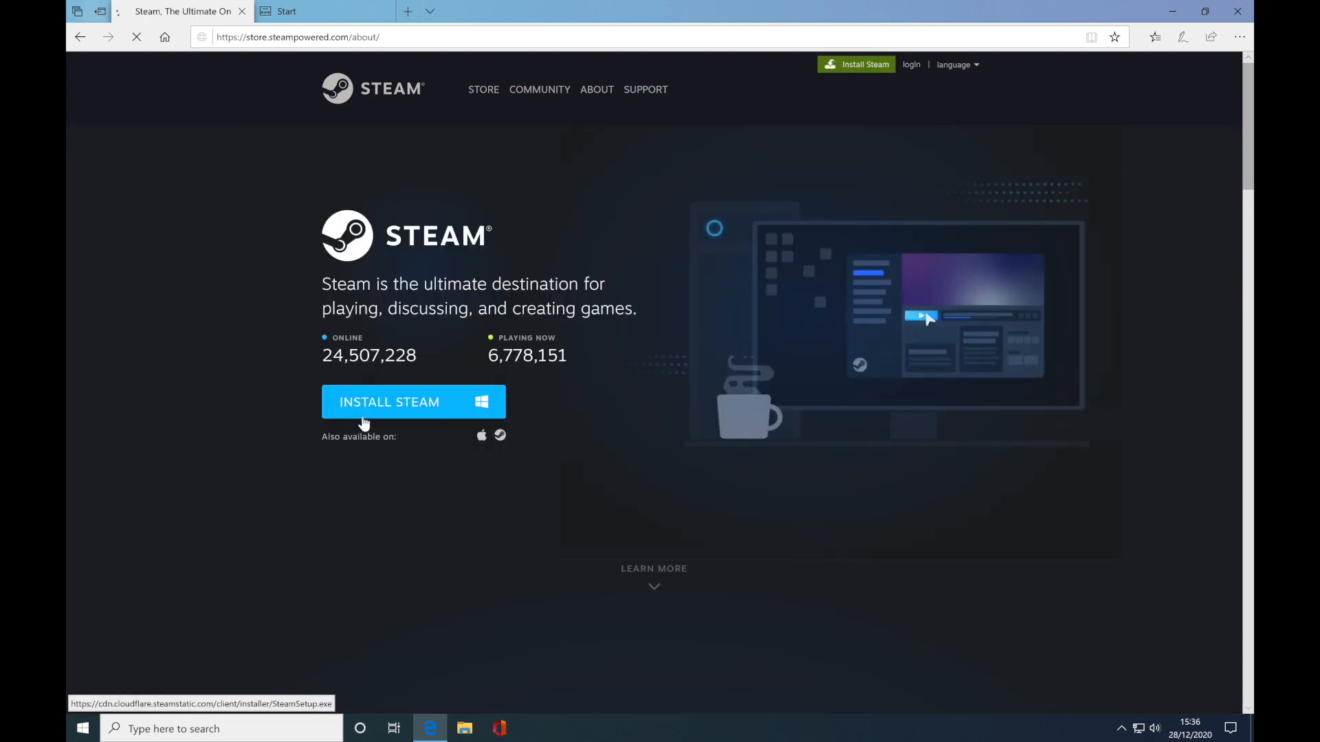
click(389, 402)
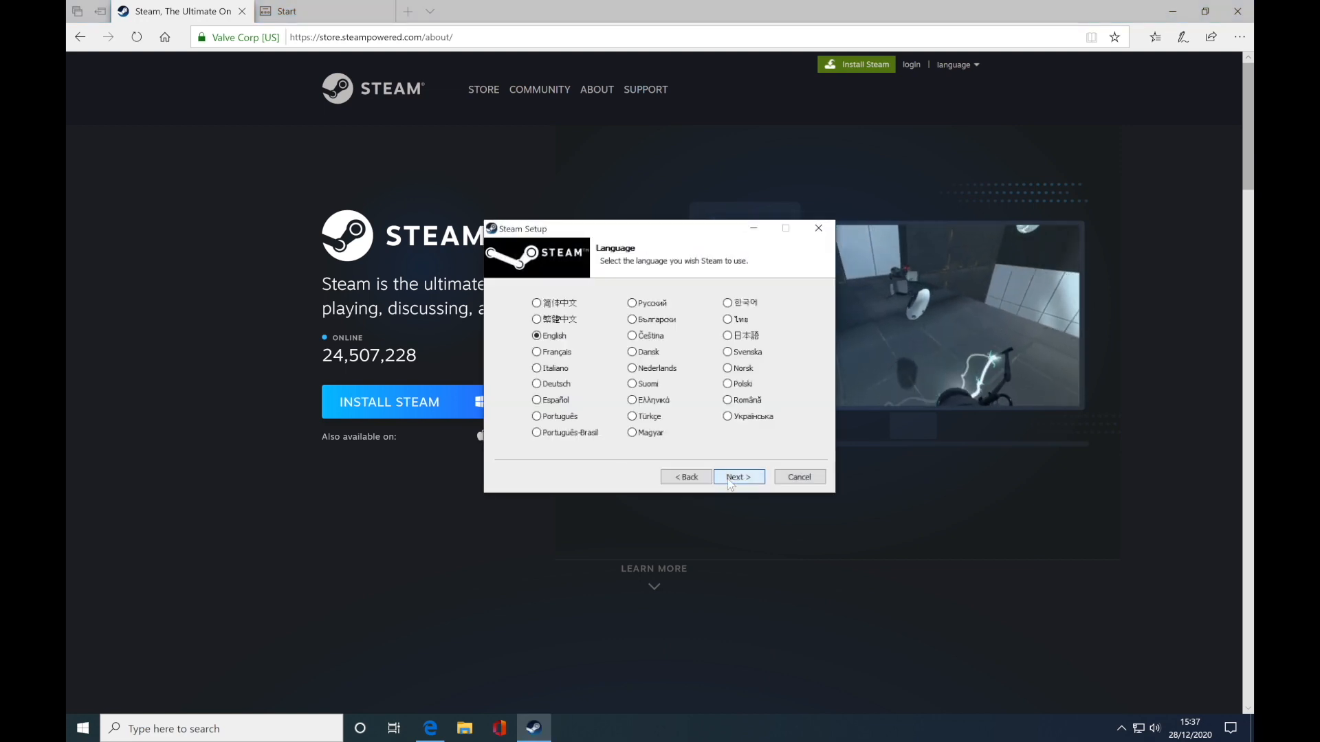
Step: Install Steam in English into the default Program Files (x86) Steam folder
click(739, 476)
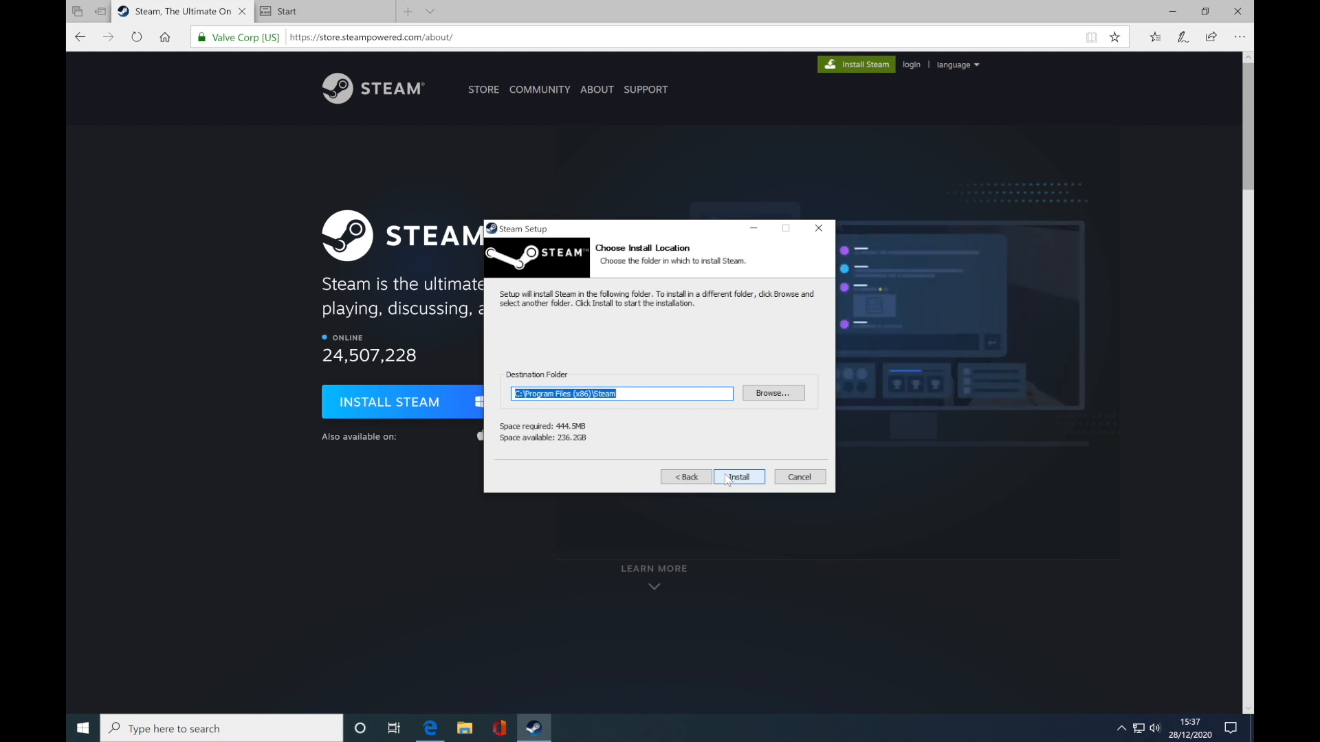
click(739, 477)
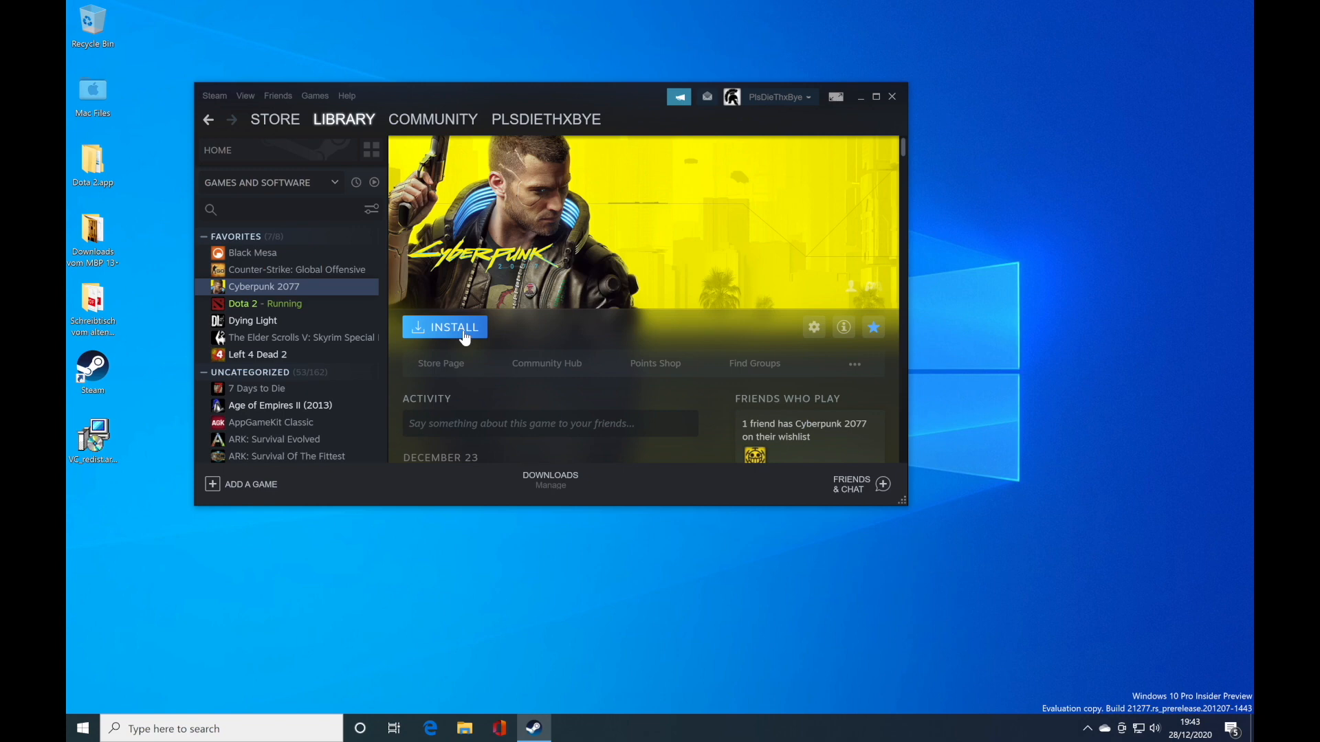
Step: Install Cyberpunk 2077 from the Steam library, accepting its licence agreement
click(444, 327)
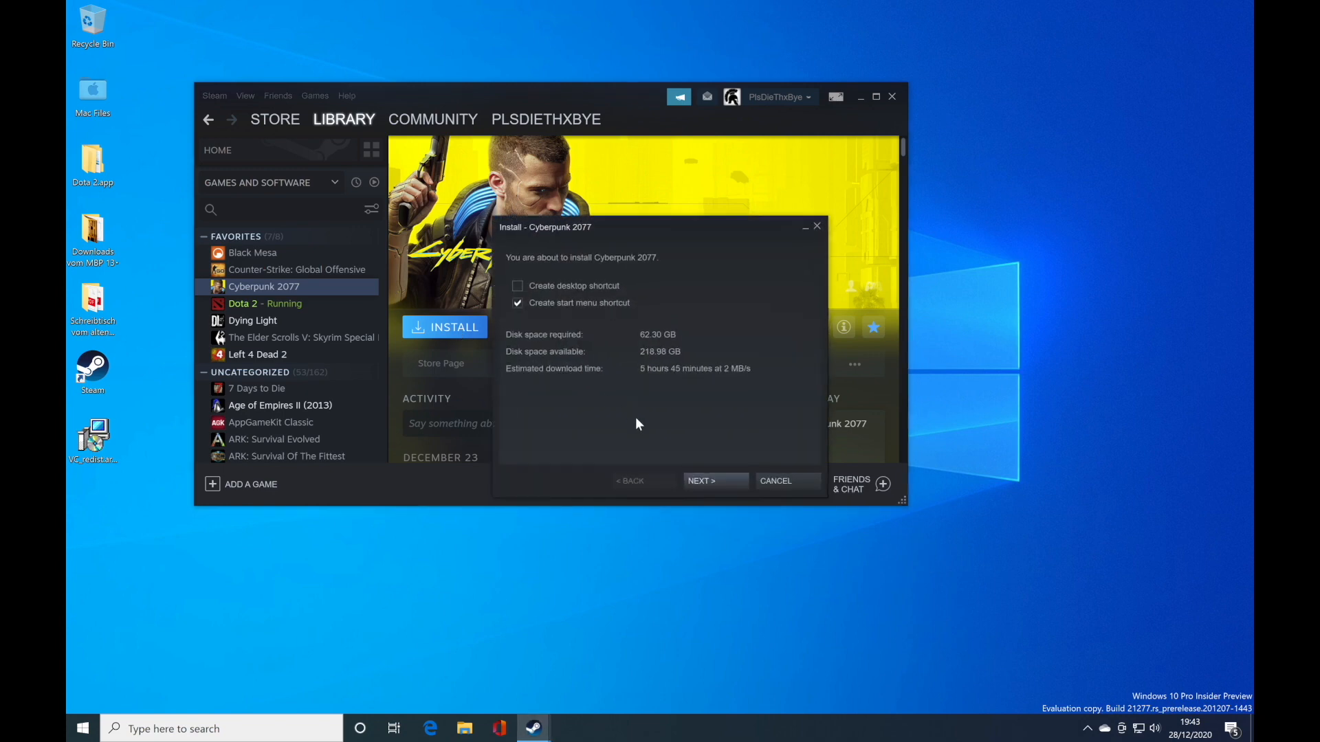
click(715, 480)
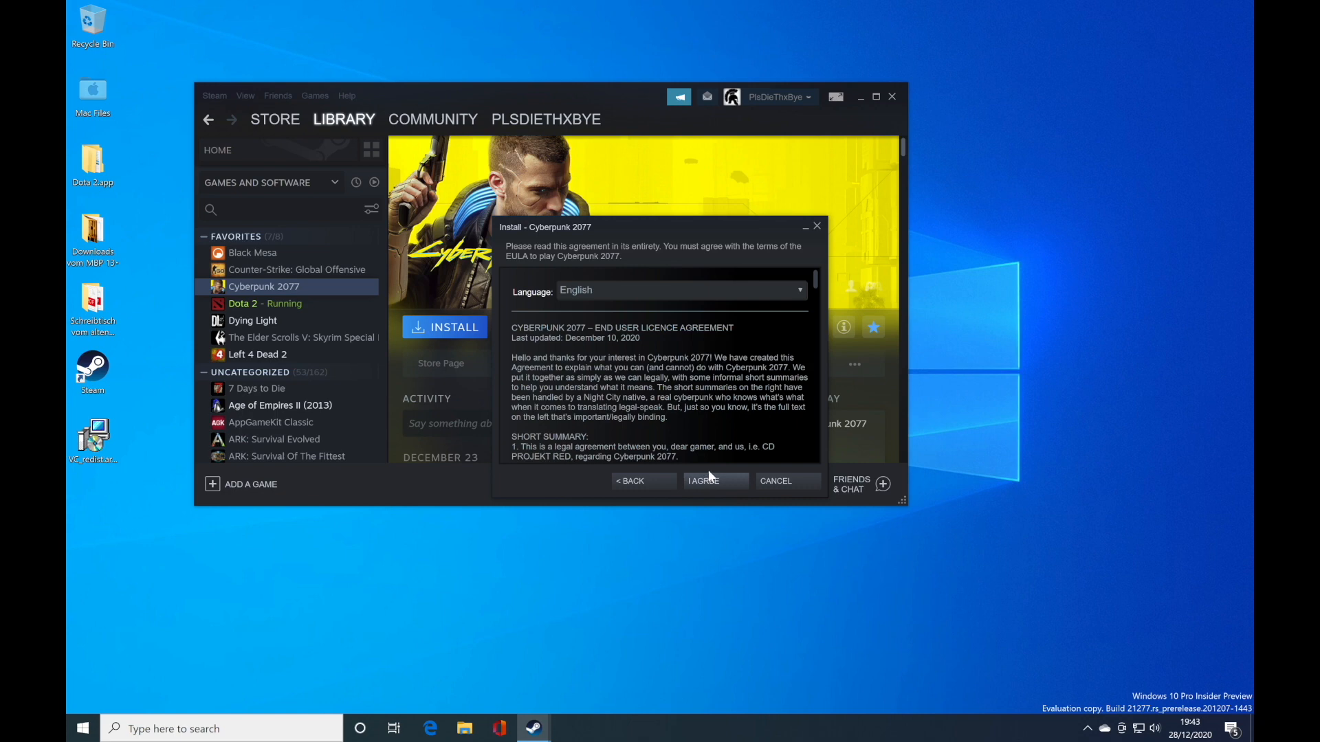
click(715, 480)
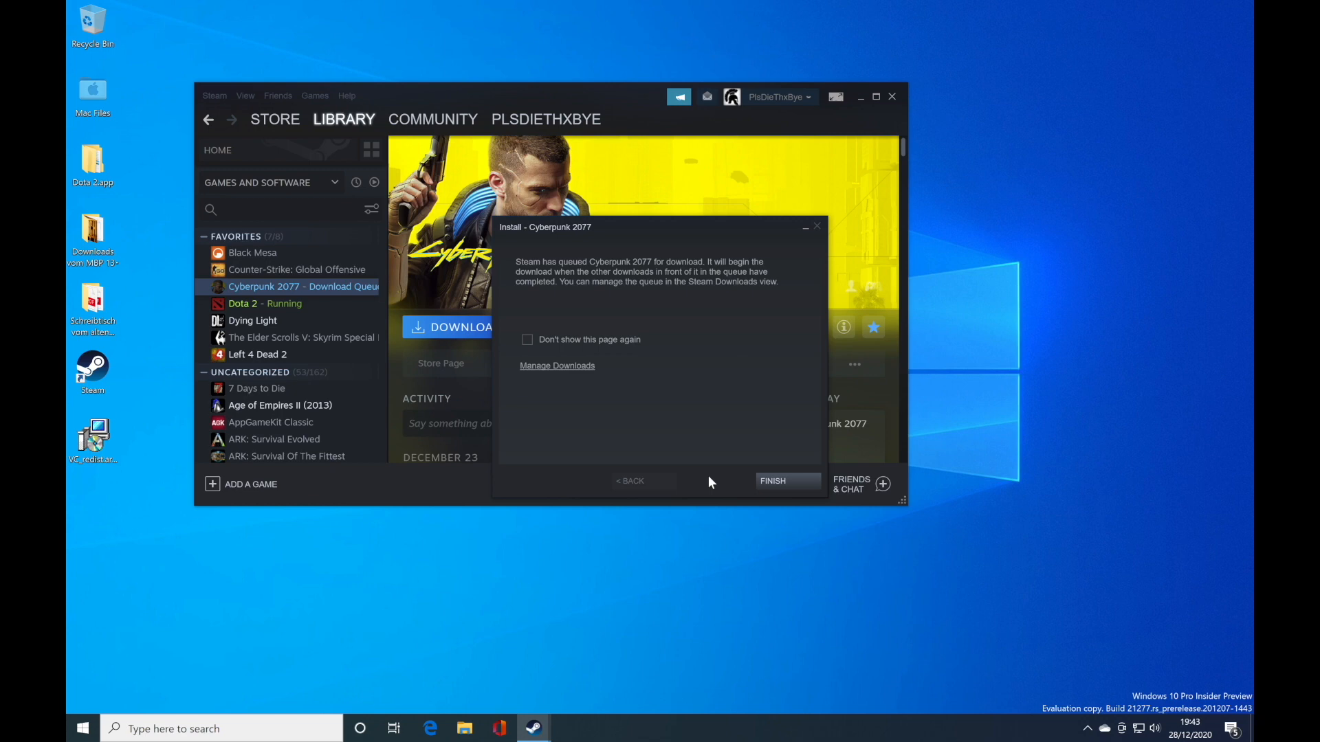
click(788, 481)
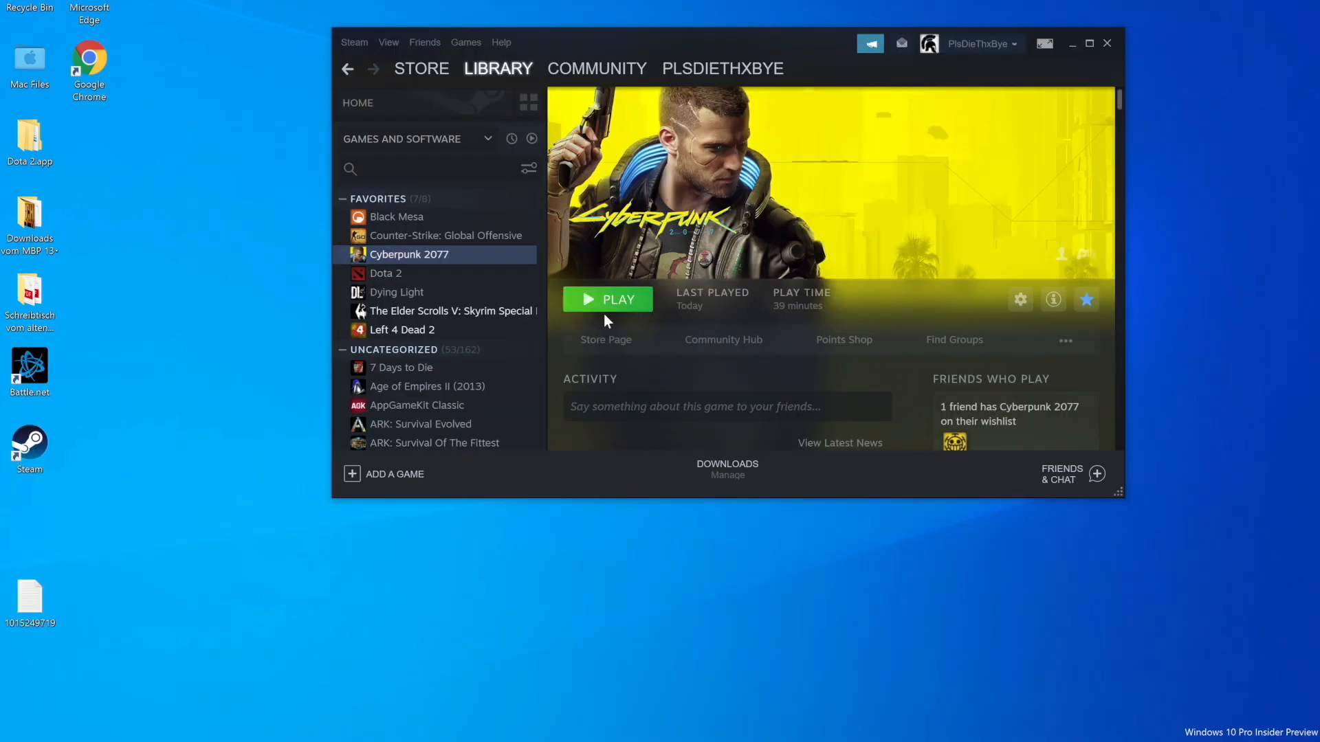
Step: Launch Cyberpunk 2077 from its Steam library page through the CD PROJEKT RED launcher
click(608, 299)
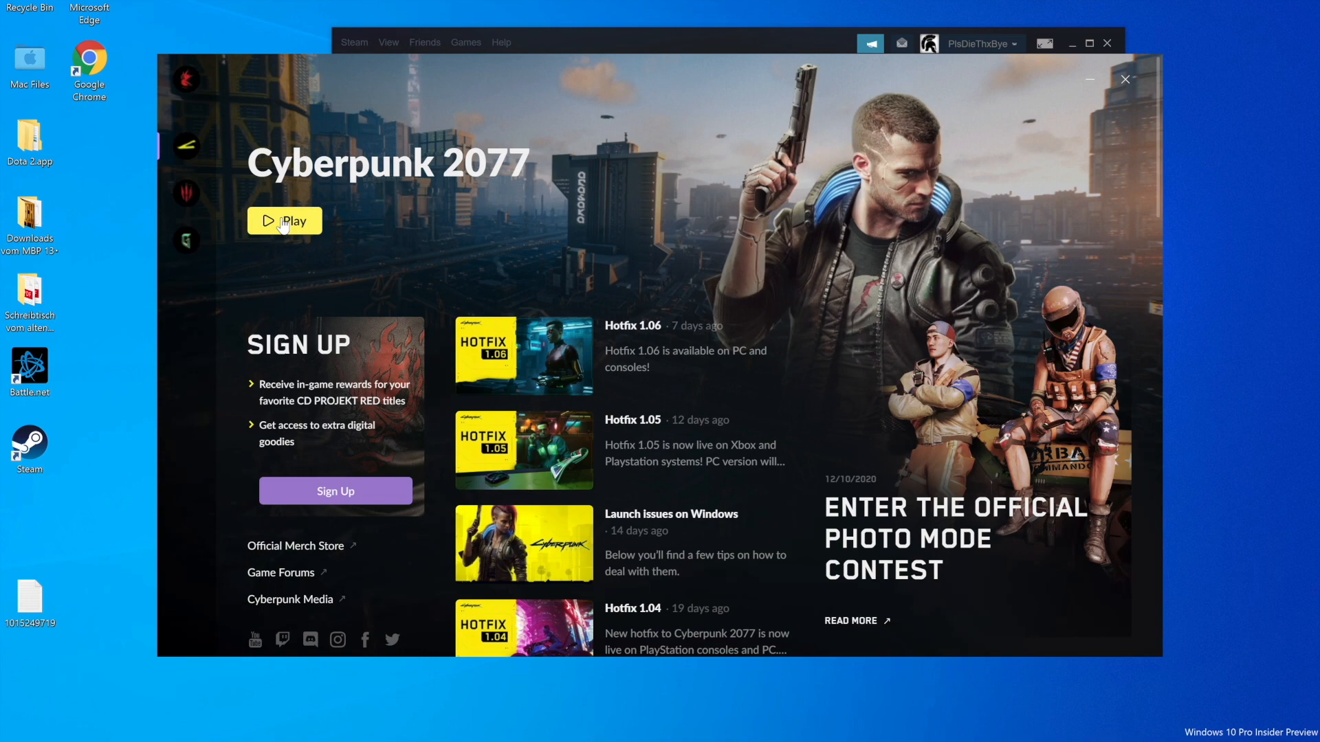
click(285, 220)
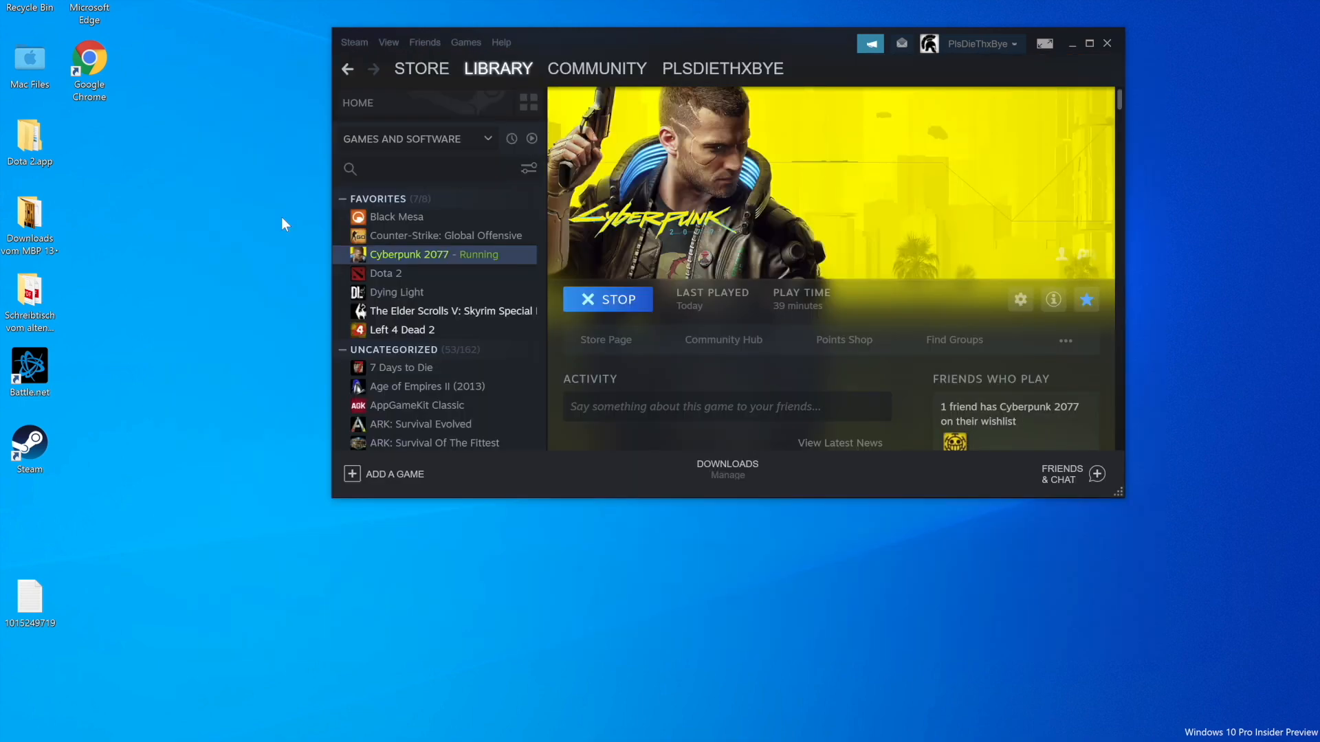